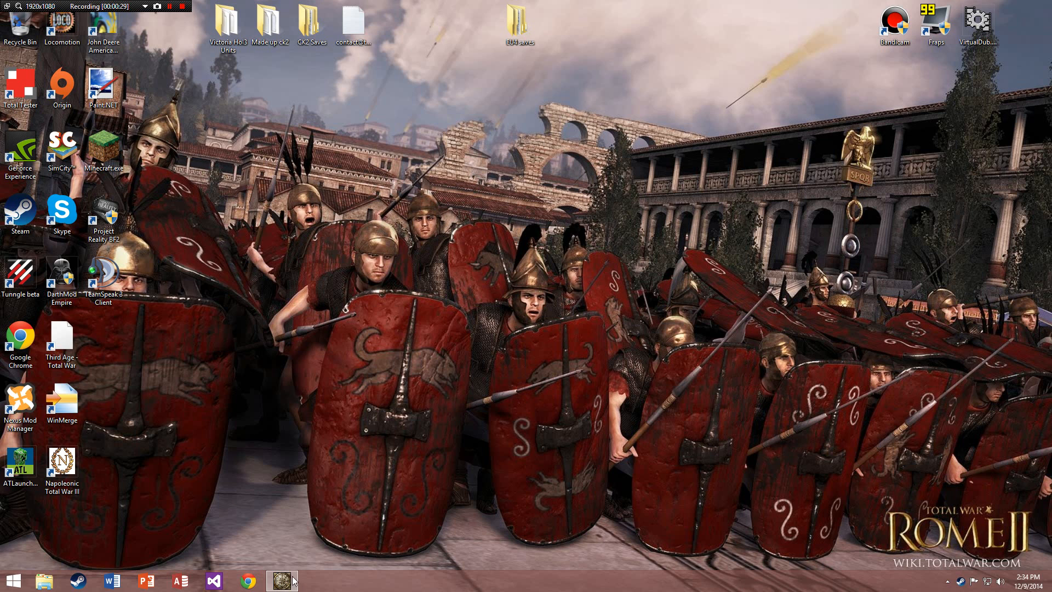
- Bring the Europa Universalis IV launcher back up from the taskbar
click(281, 581)
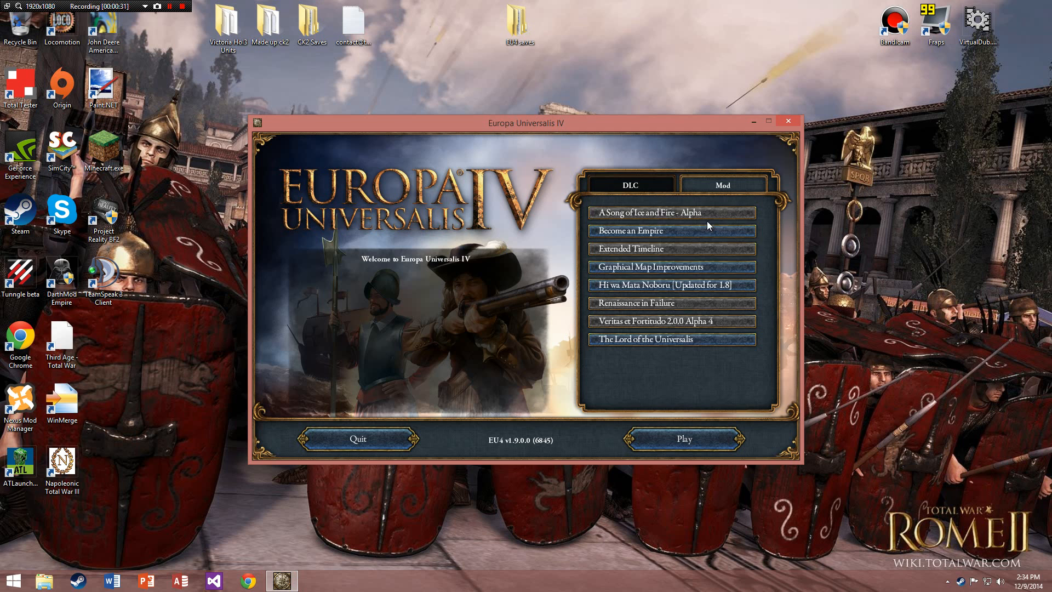
mouse_move(769, 212)
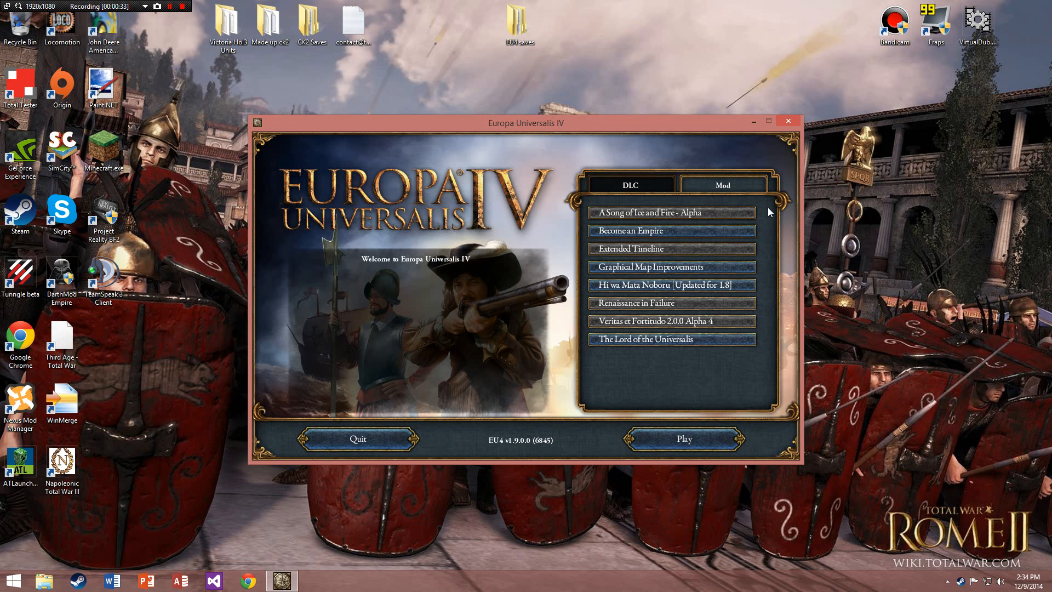
mouse_move(748, 222)
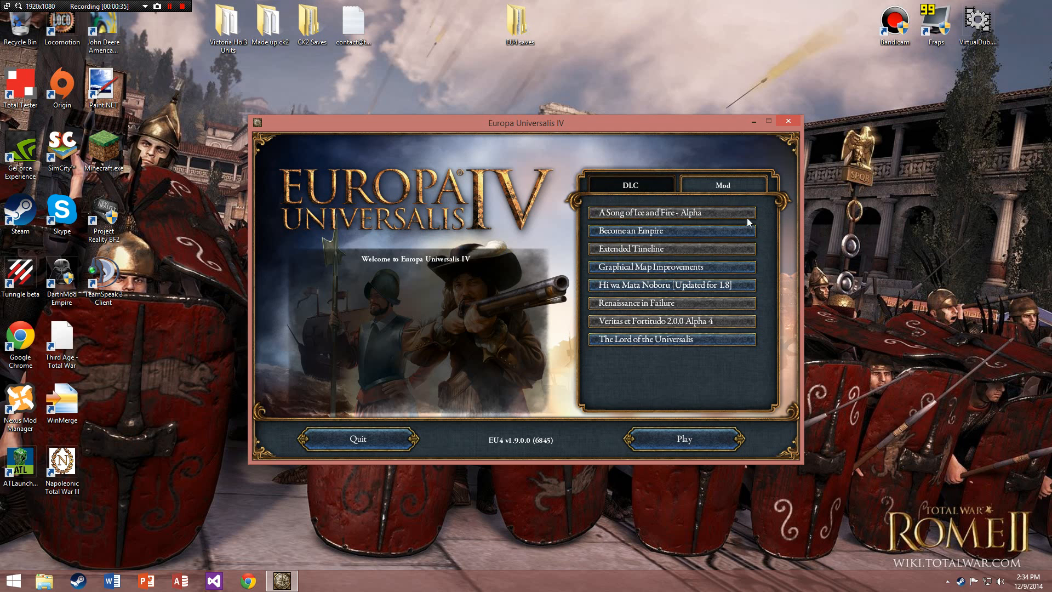
mouse_move(683, 215)
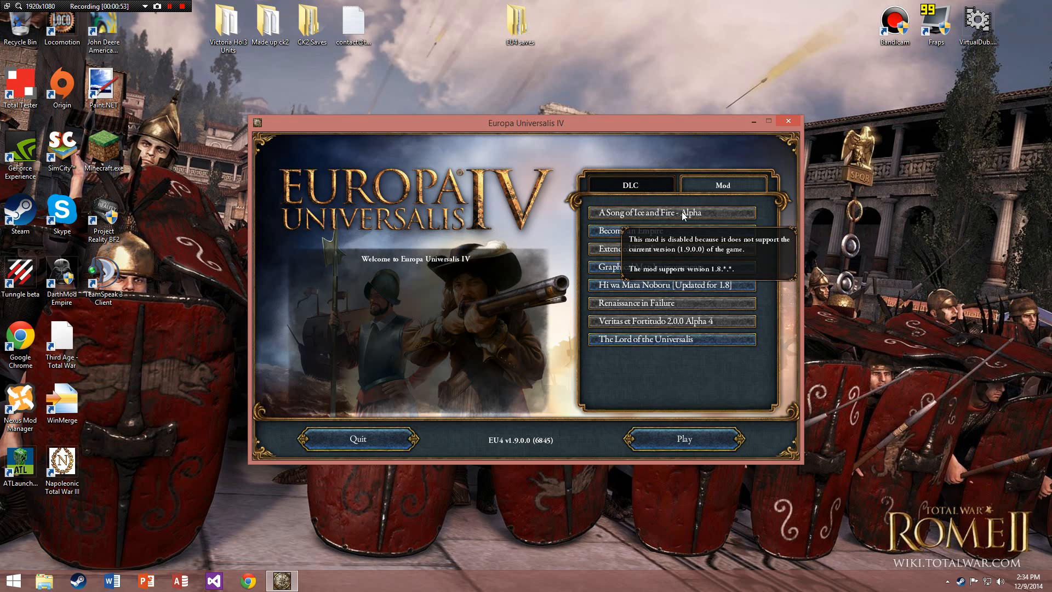
mouse_move(748, 216)
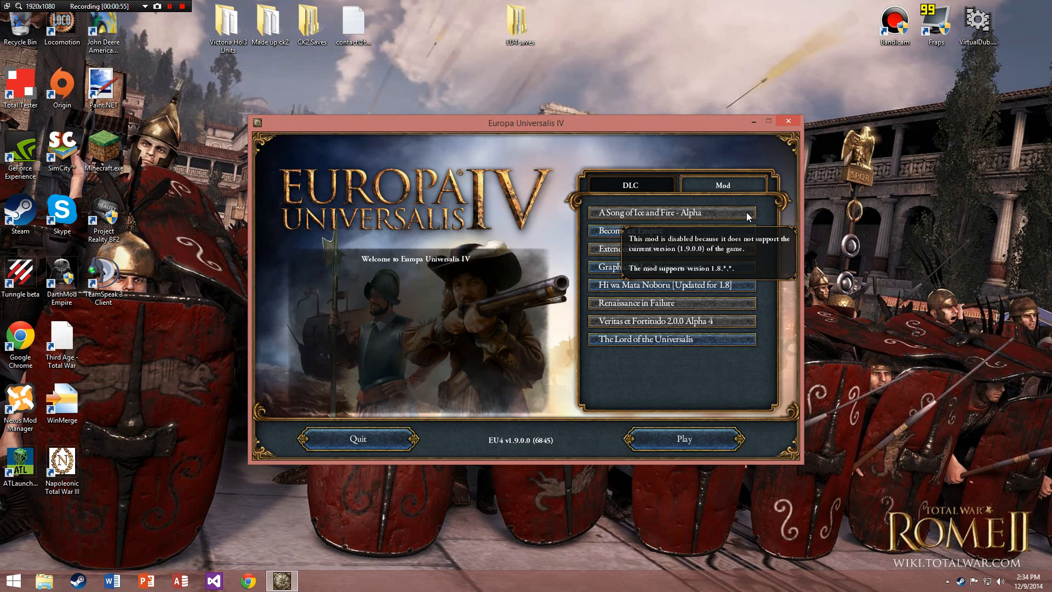
mouse_move(772, 226)
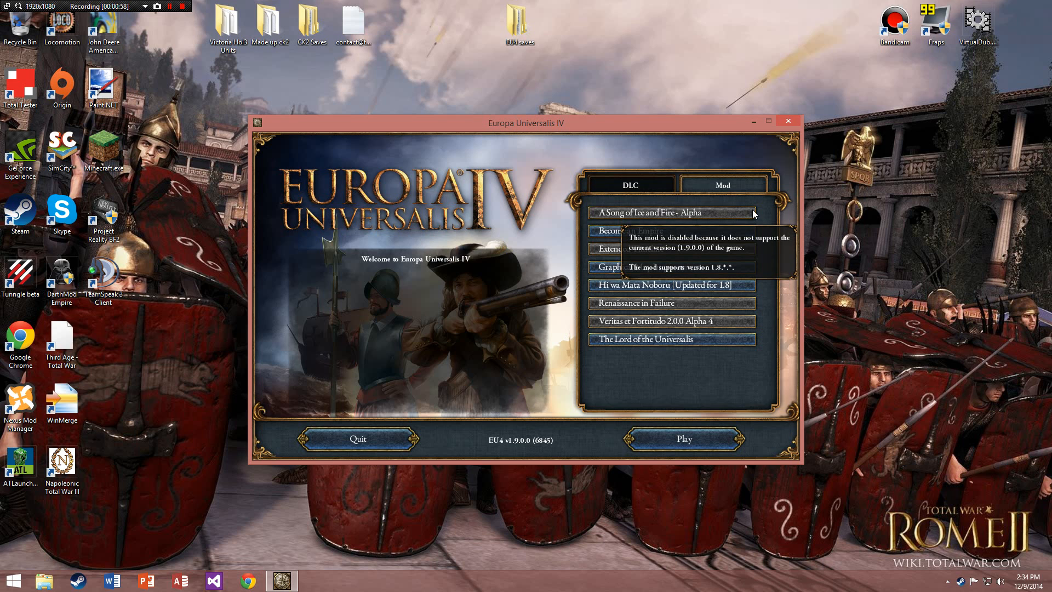
mouse_move(537, 143)
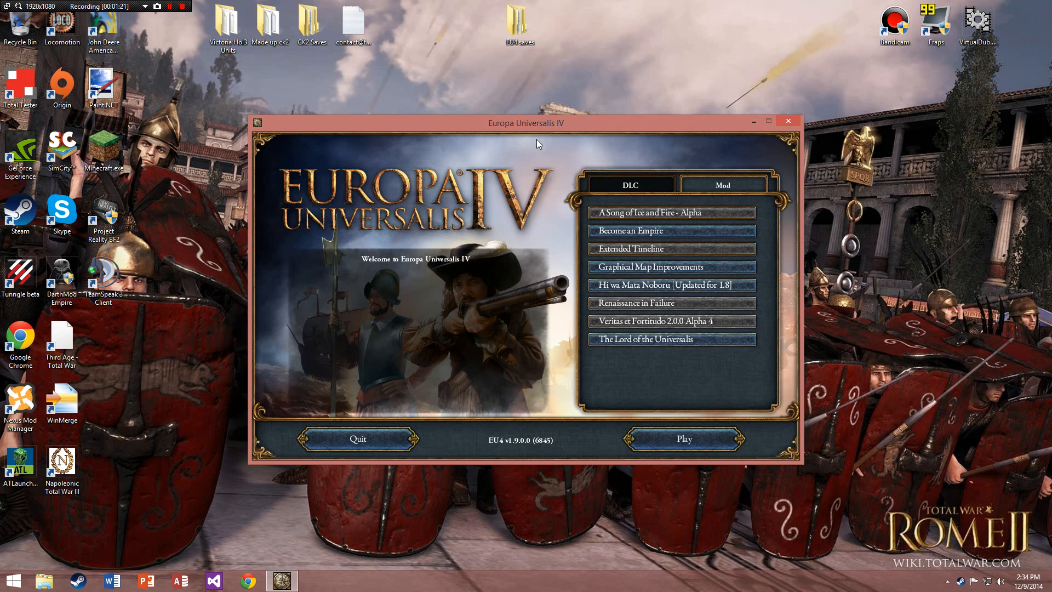
mouse_move(671, 212)
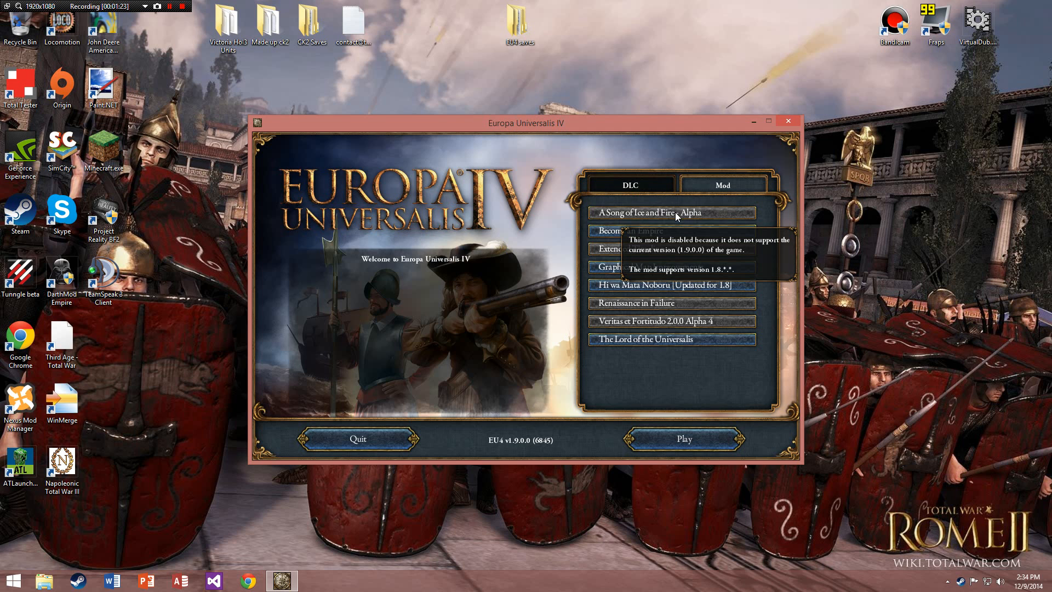
mouse_move(771, 216)
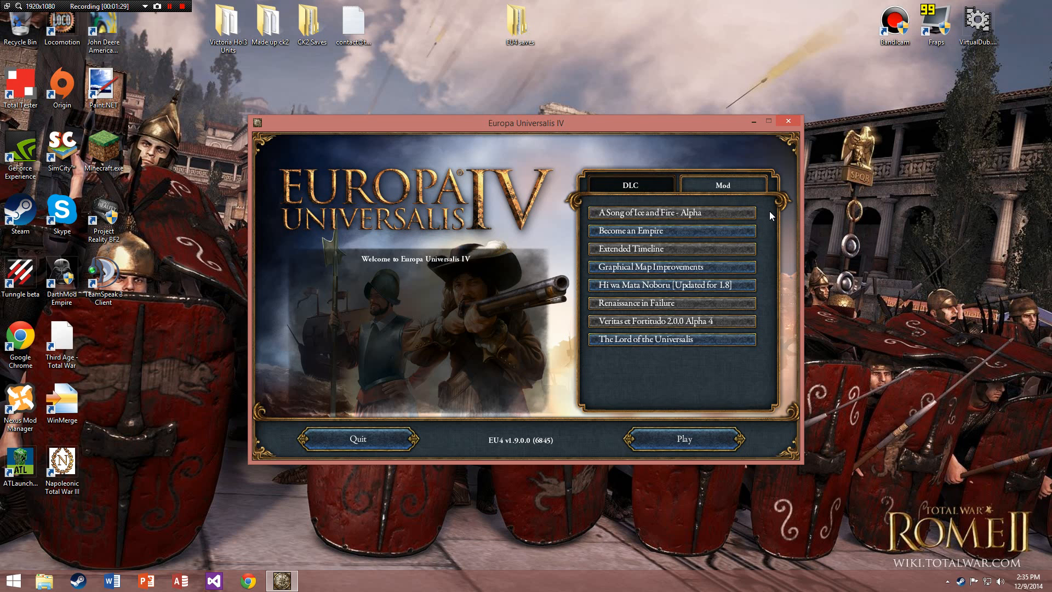
mouse_move(384, 404)
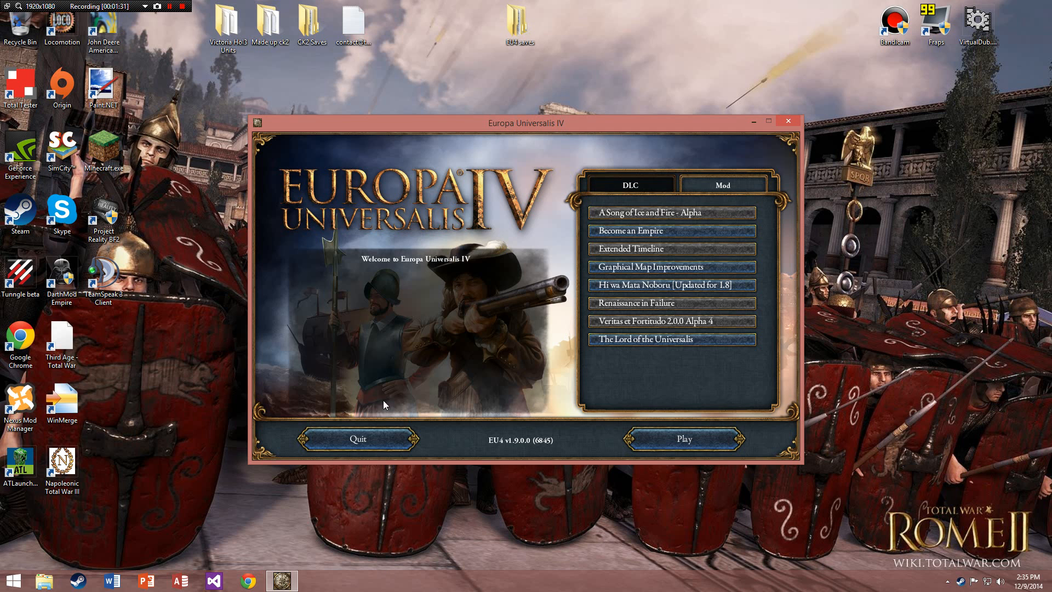
mouse_move(787, 121)
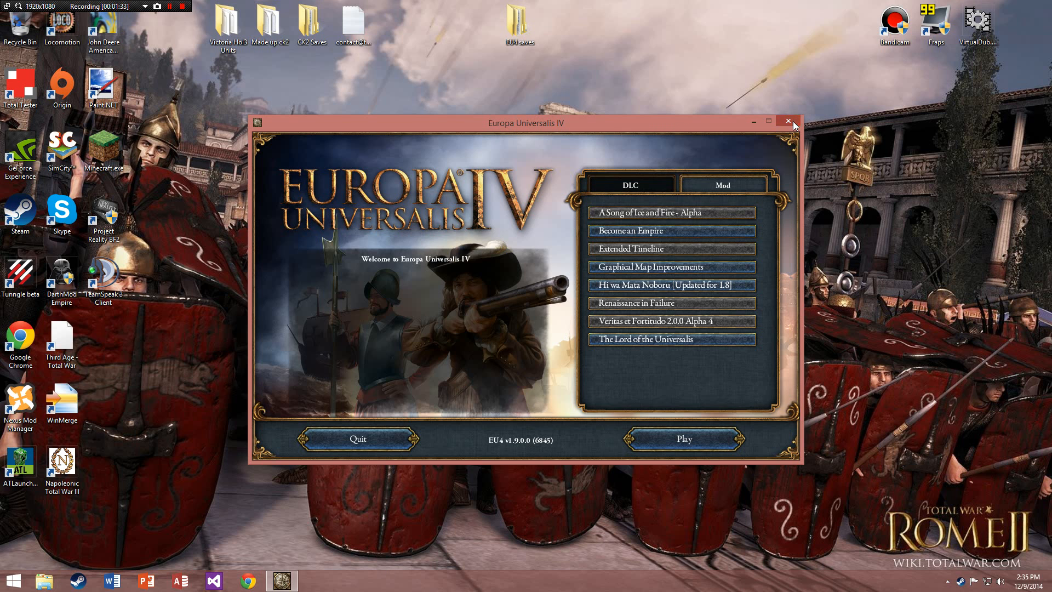
- Close the launcher and browse to Documents > Paradox Interactive in File Explorer
click(786, 121)
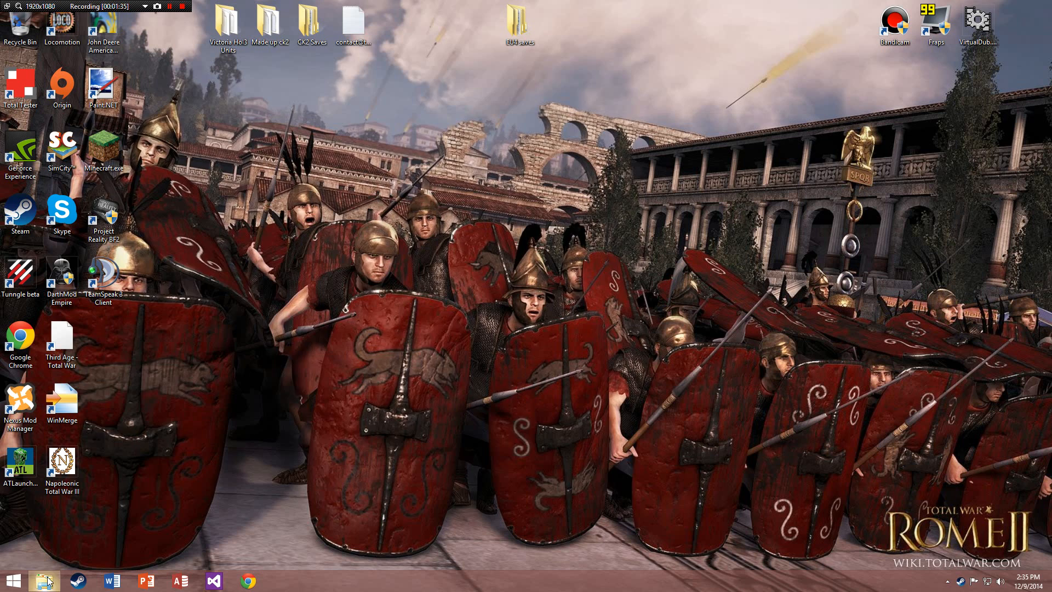
click(44, 581)
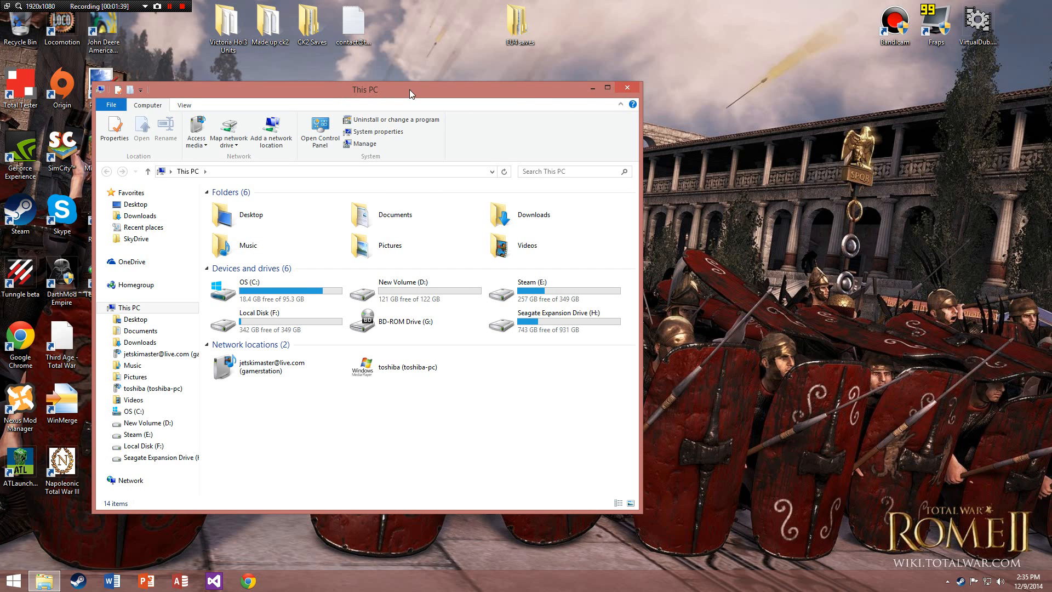
click(135, 319)
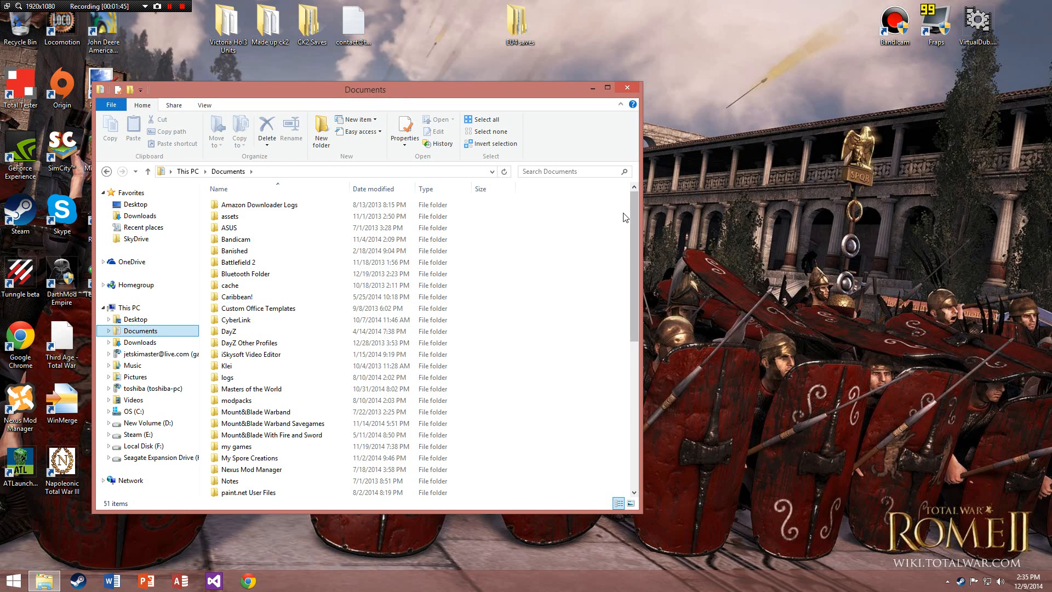
scroll(down, 3)
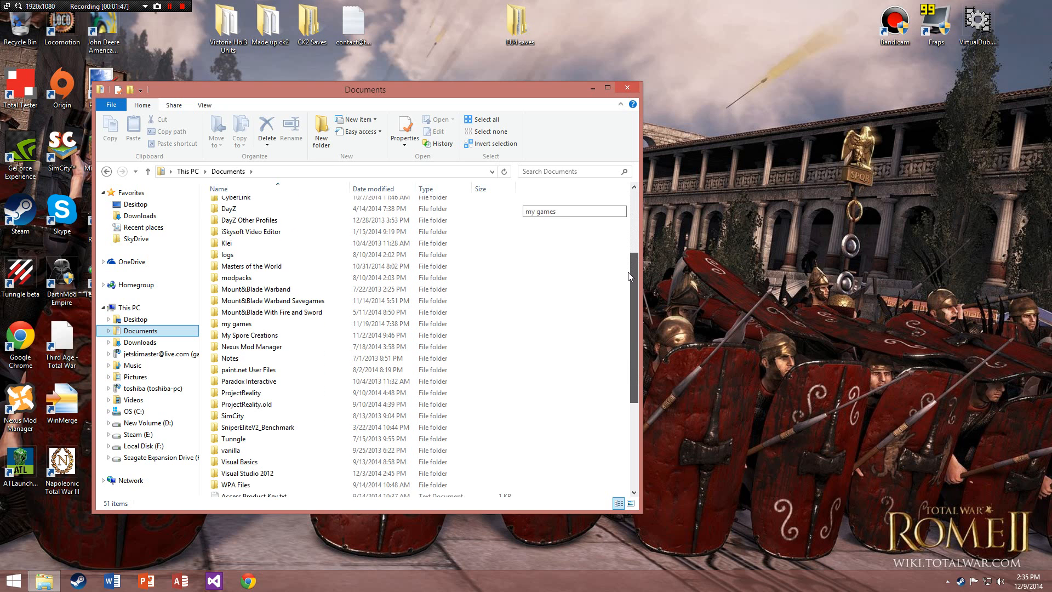
scroll(down, 3)
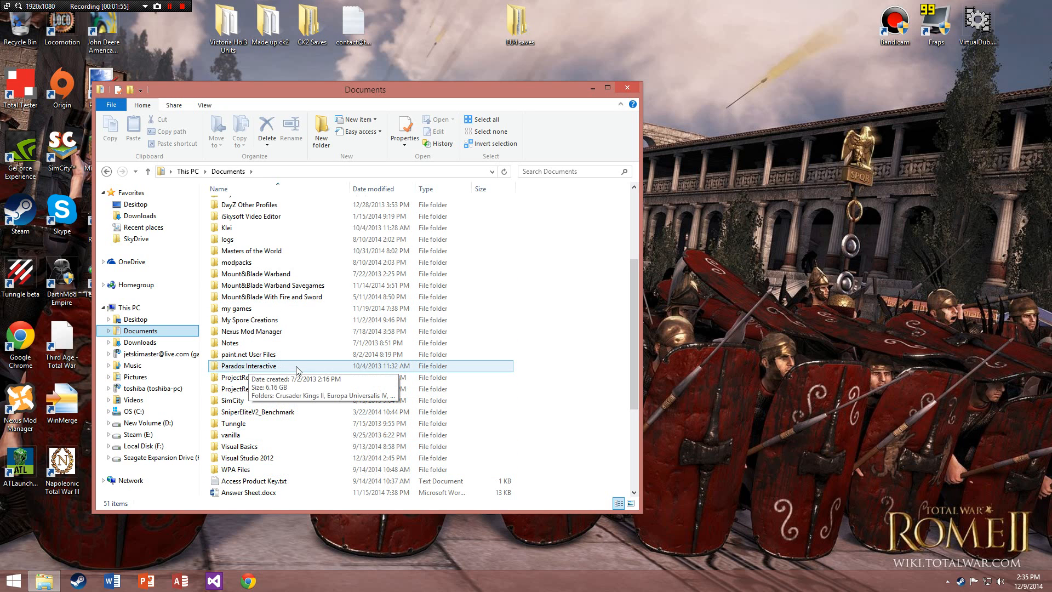
double_click(250, 366)
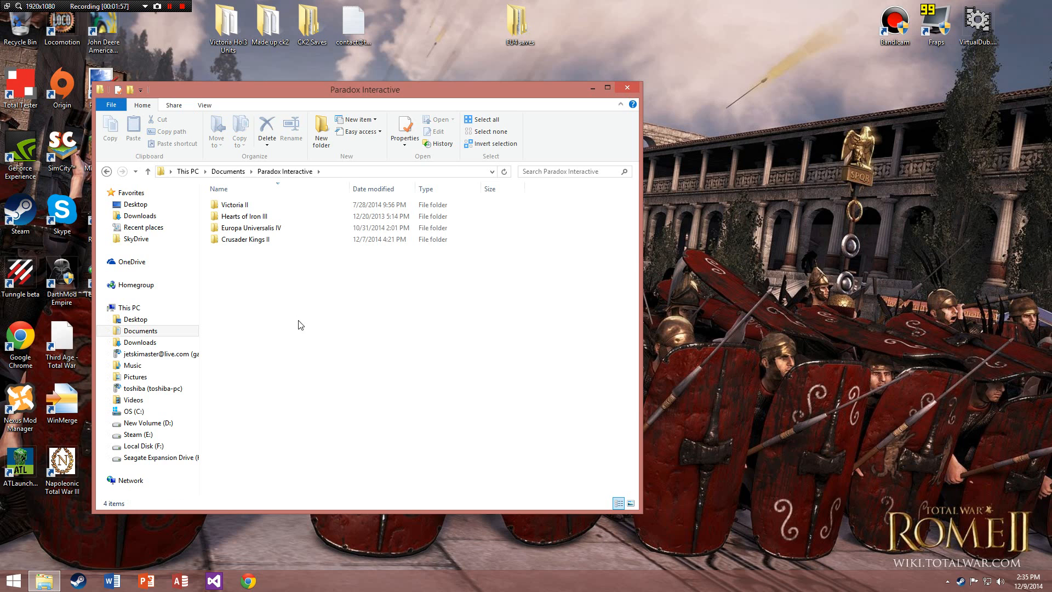
mouse_move(285, 282)
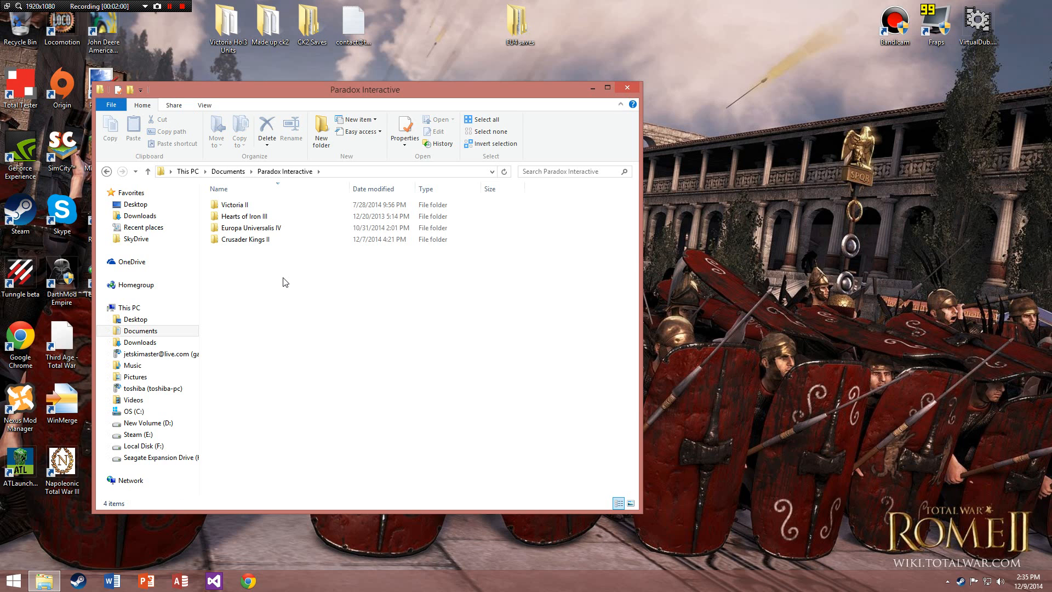
- Select the Europa Universalis IV folder among the four game folders
click(234, 205)
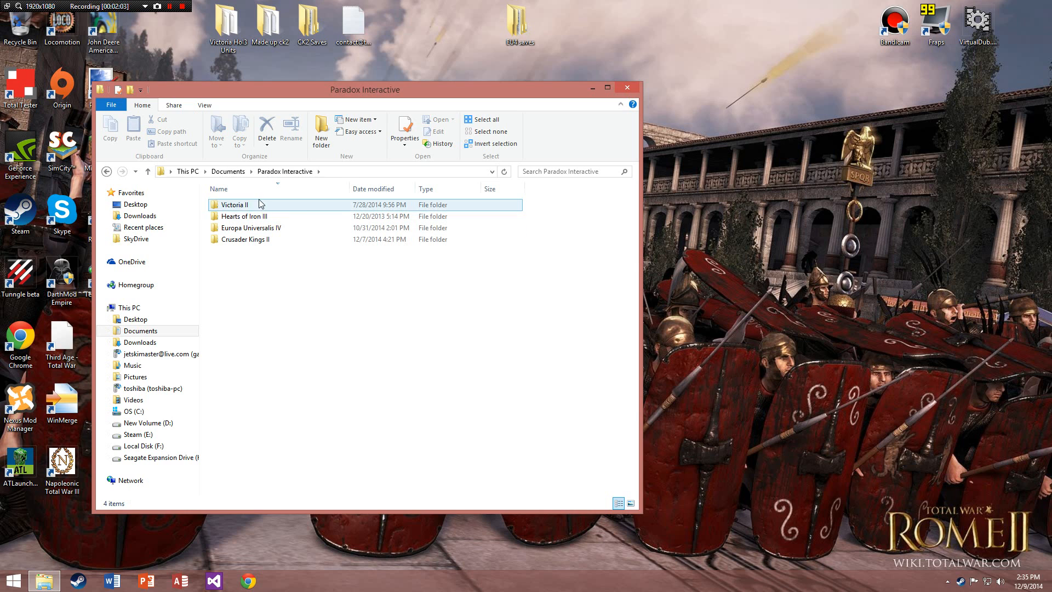
click(291, 297)
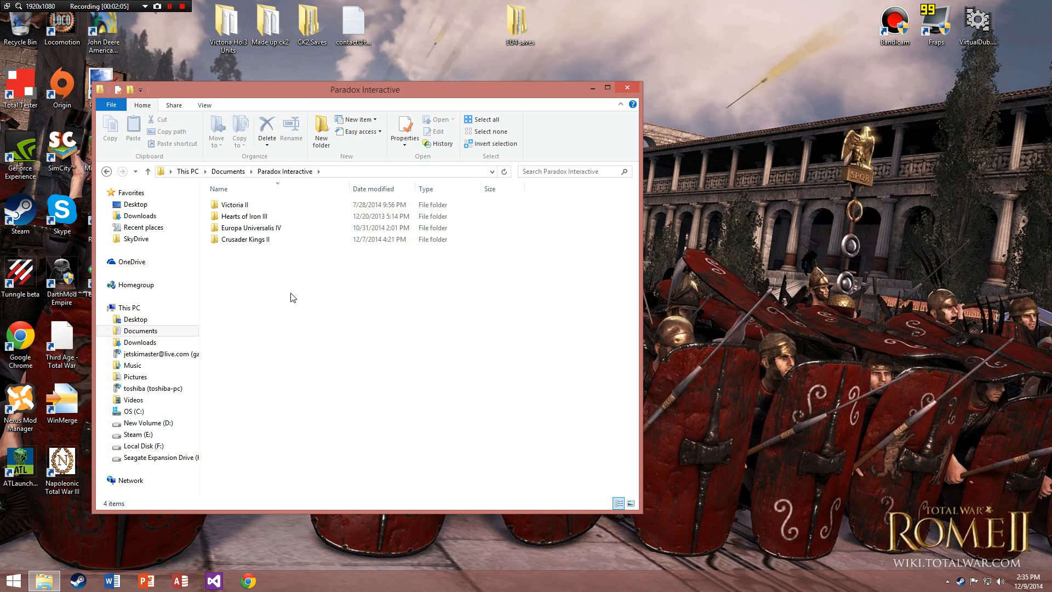
click(251, 228)
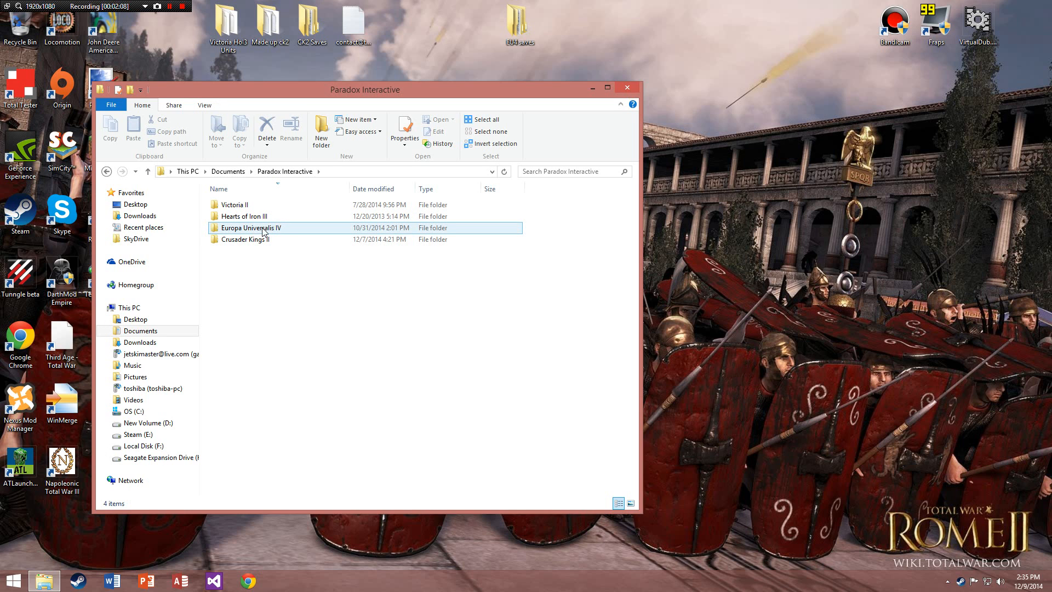
- Enter the Europa Universalis IV mod folder listing the .mod files and .zip archives
double_click(252, 228)
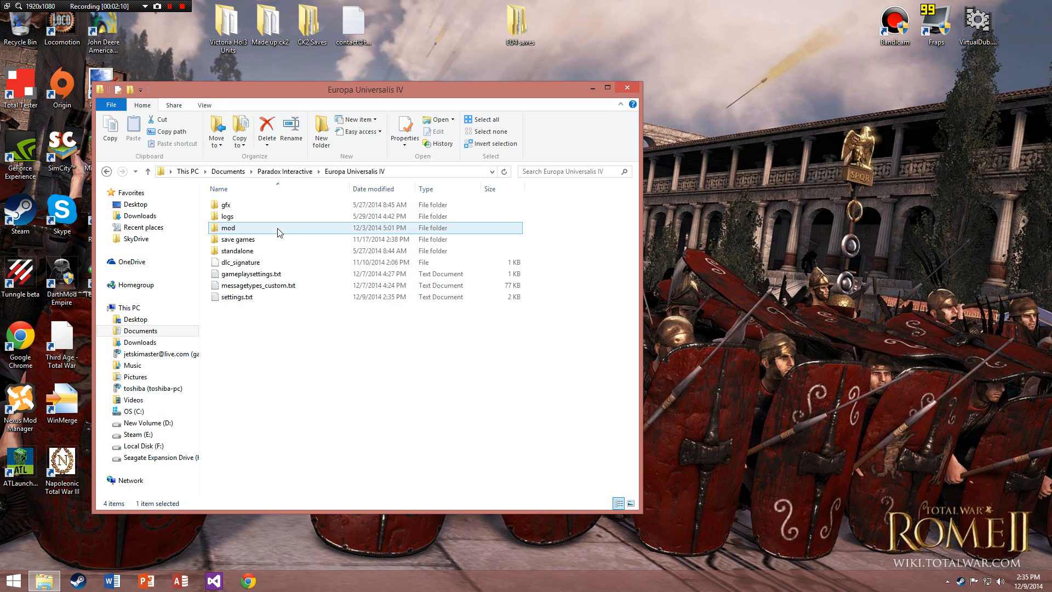
click(237, 249)
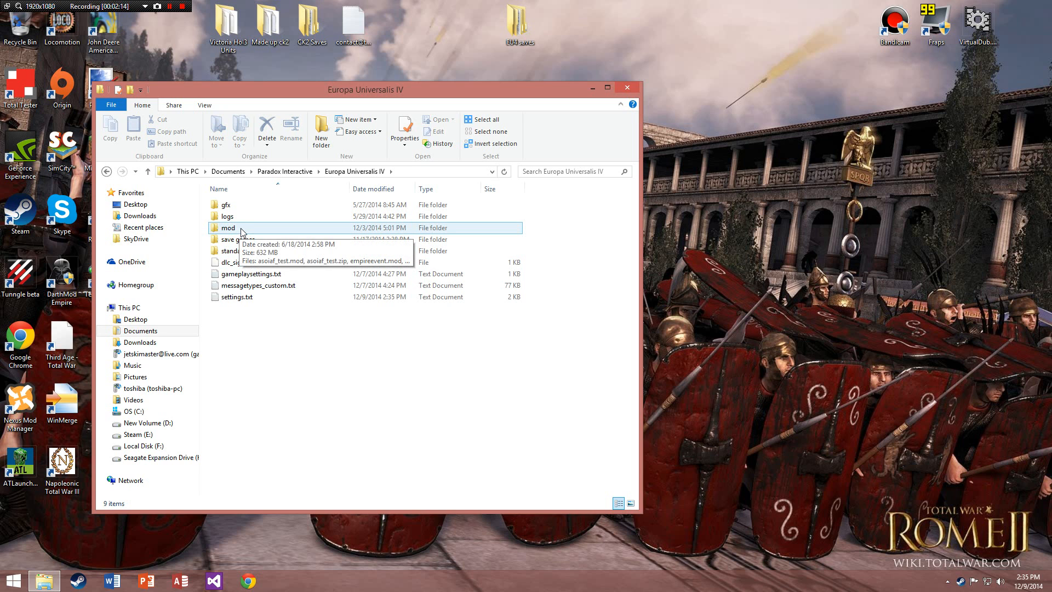
double_click(228, 228)
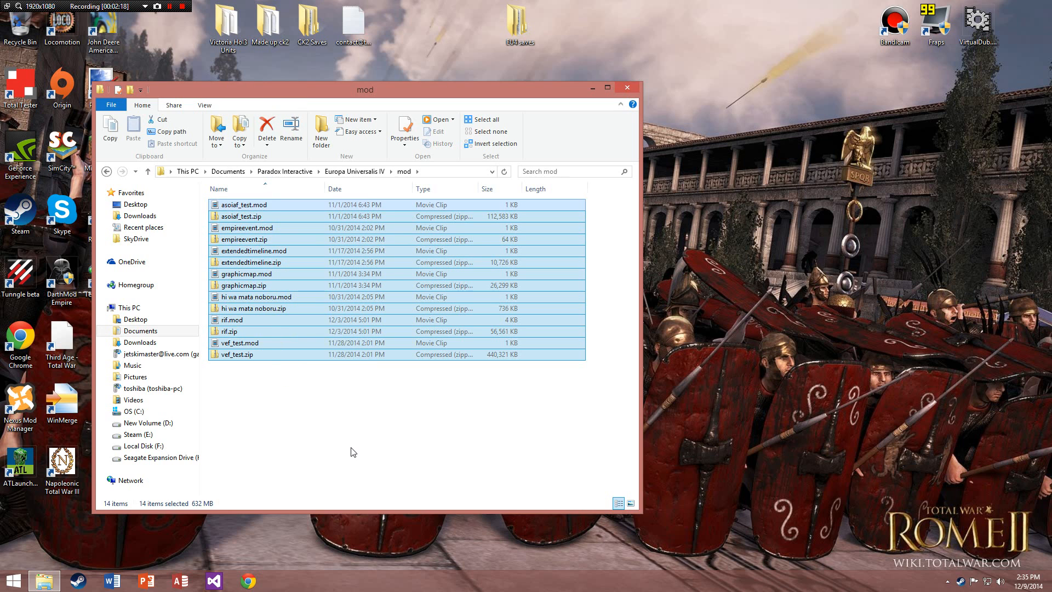
mouse_move(262, 274)
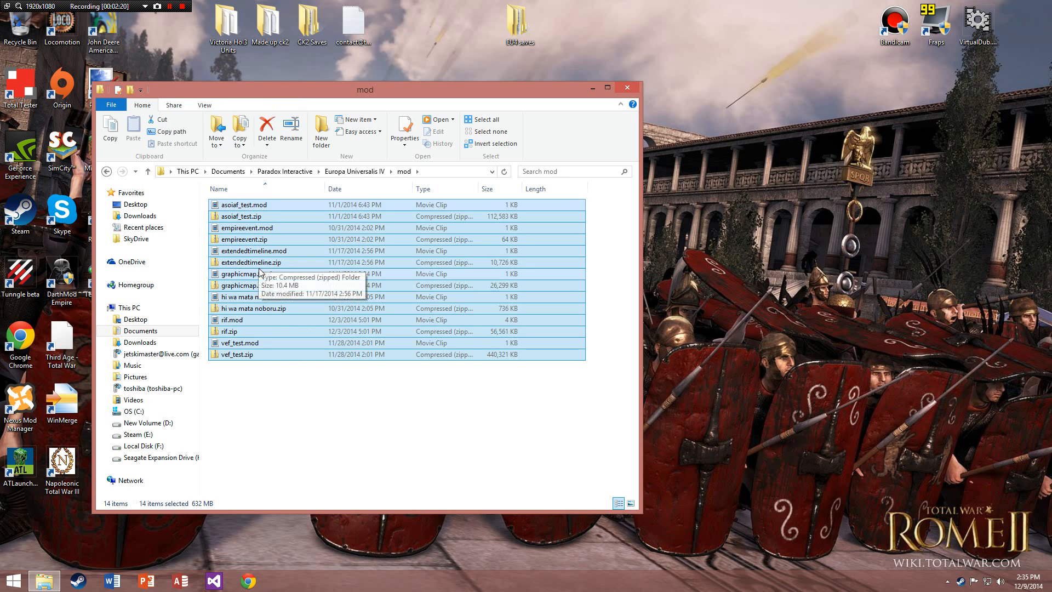
click(252, 250)
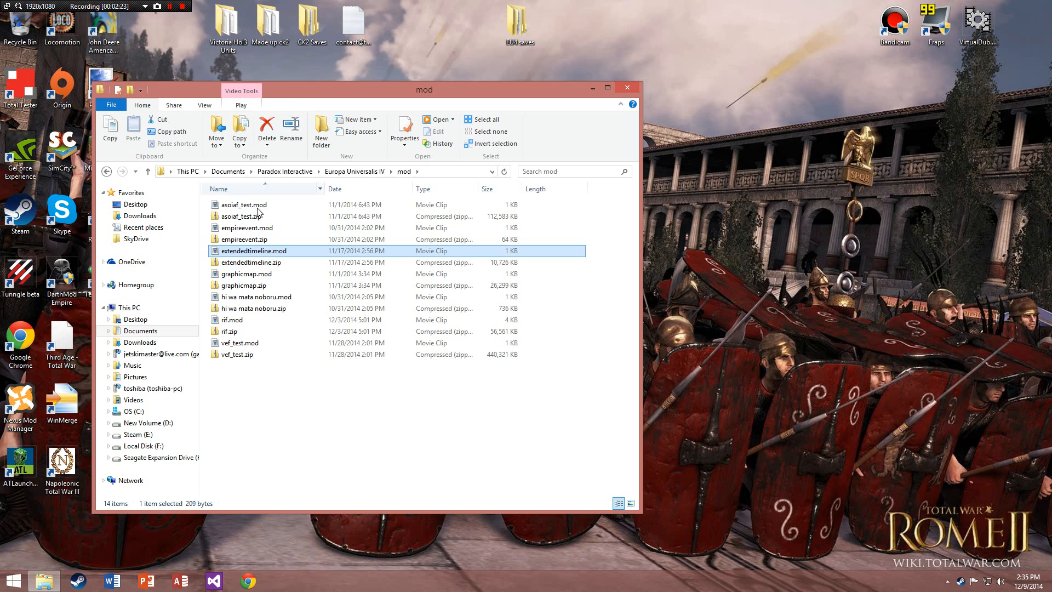
mouse_move(291, 216)
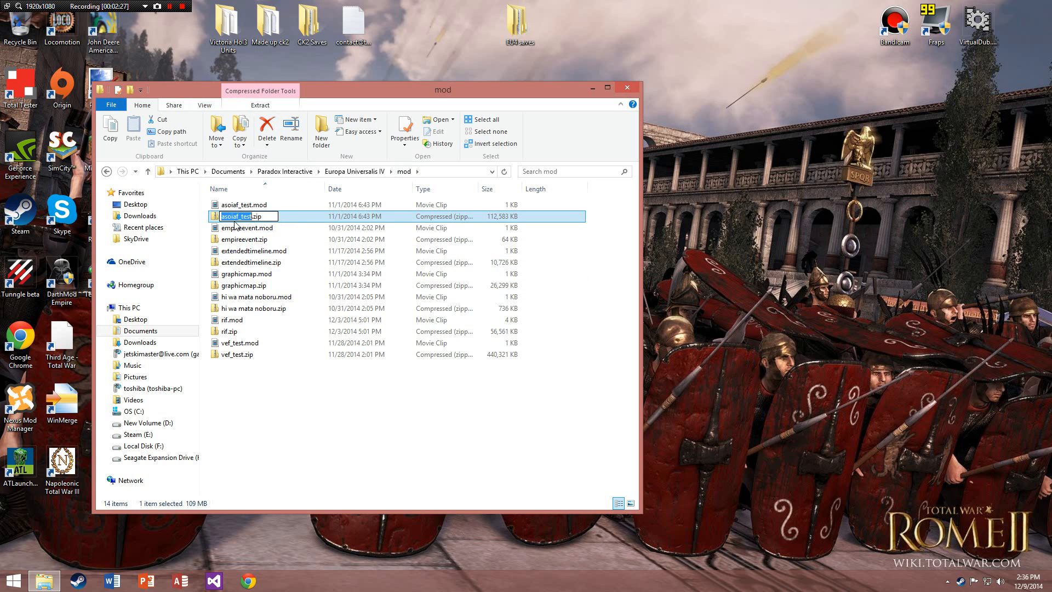
- Select empireevent.mod and bring up its right-click actions
click(244, 205)
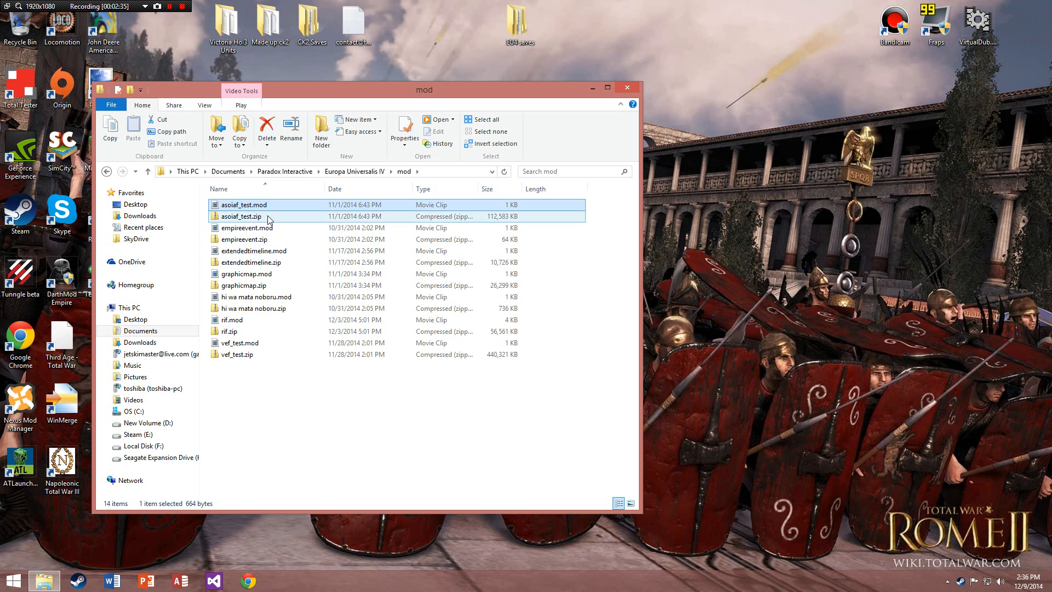
mouse_move(267, 219)
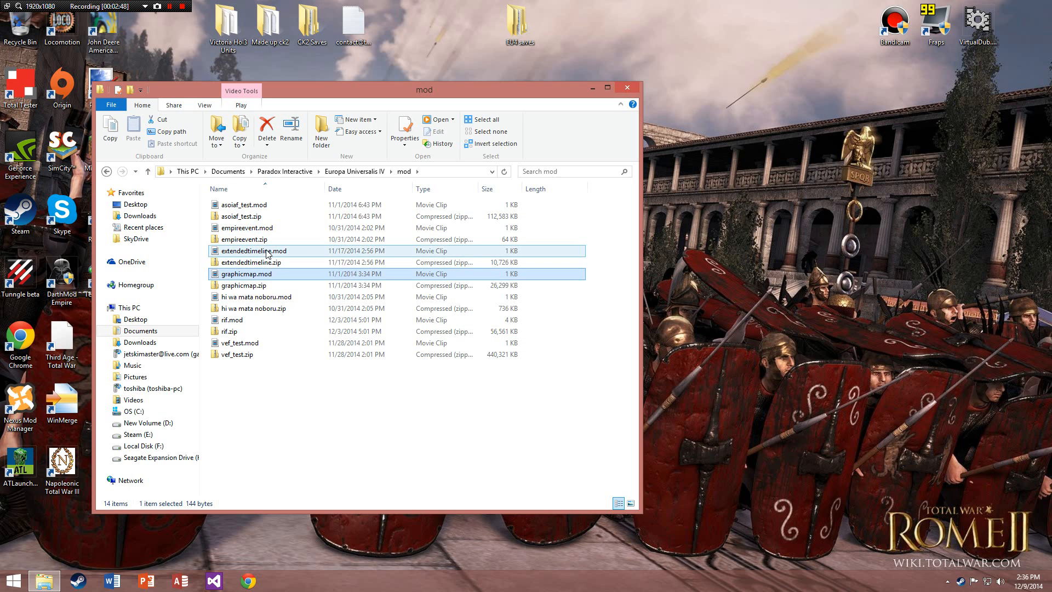
click(246, 228)
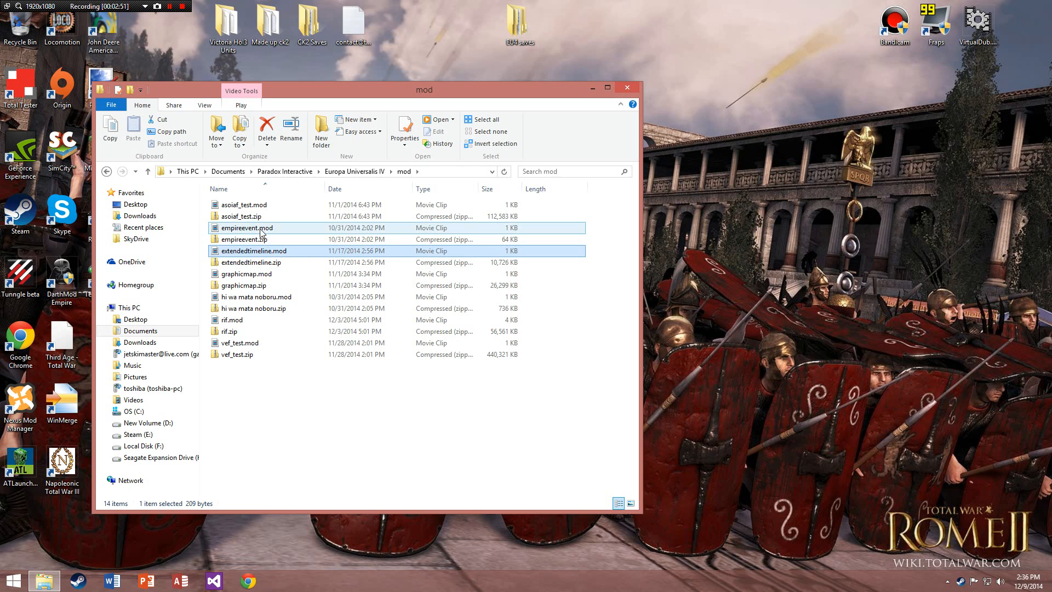
right_click(247, 227)
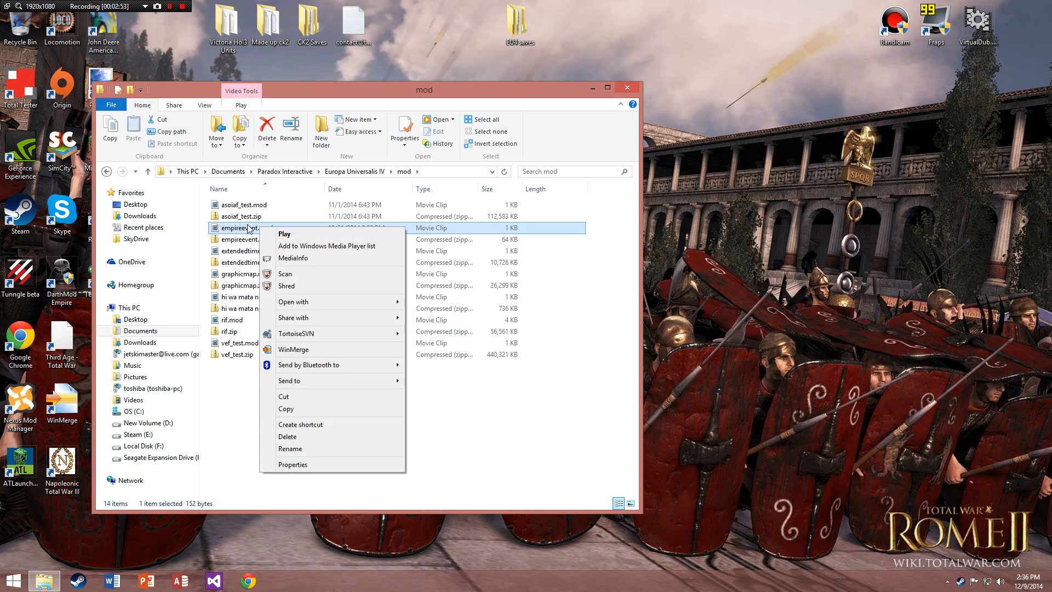
mouse_move(324, 312)
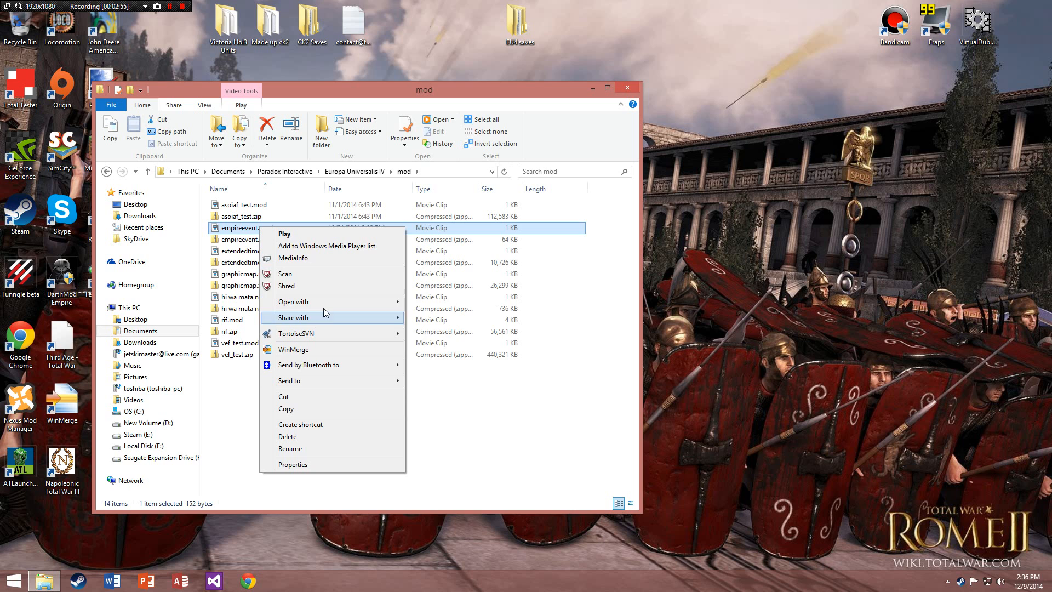
- Edit empireevent.mod in Notepad so its line ends with supported_version="1.9", then close it
click(294, 301)
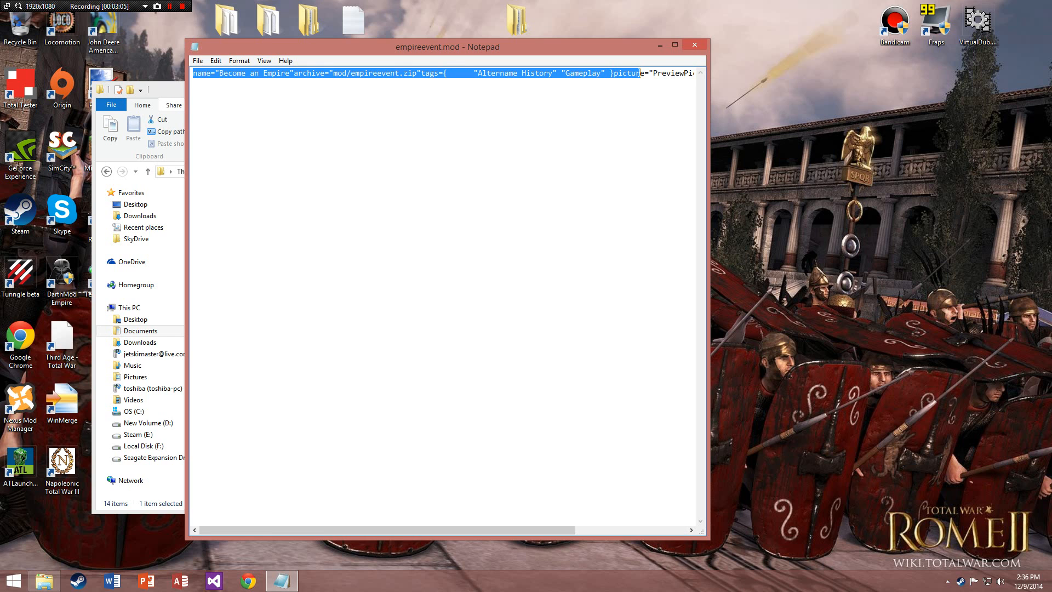
scroll(right, 3)
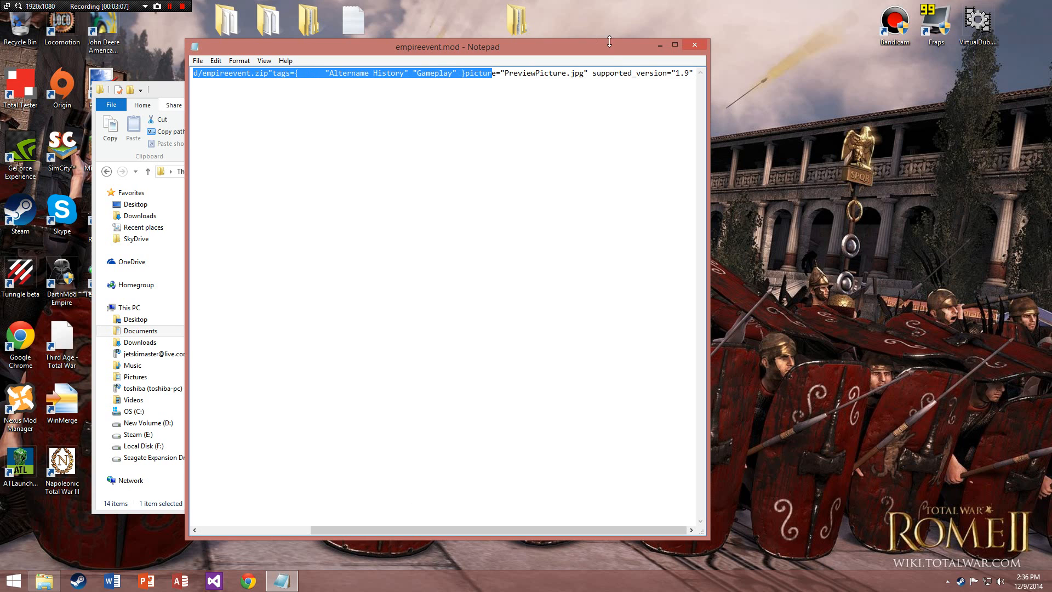
click(587, 72)
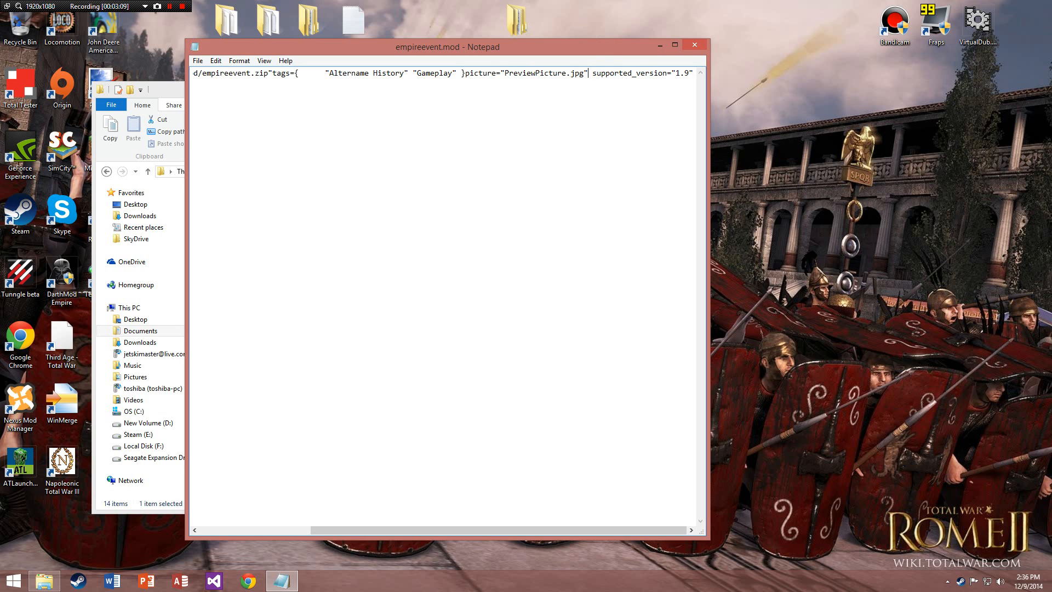
mouse_move(592, 63)
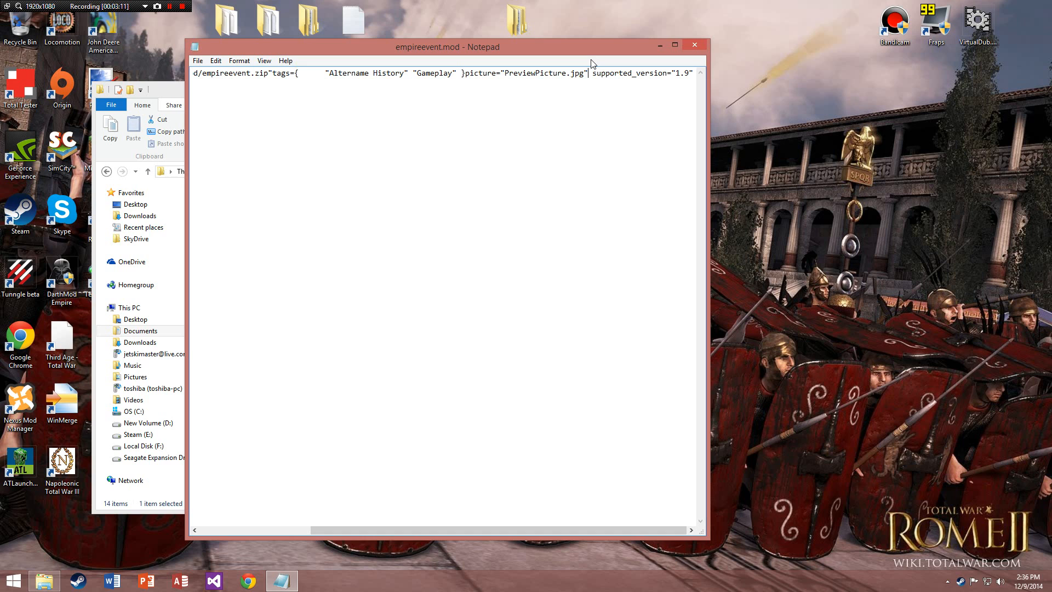
mouse_move(473, 530)
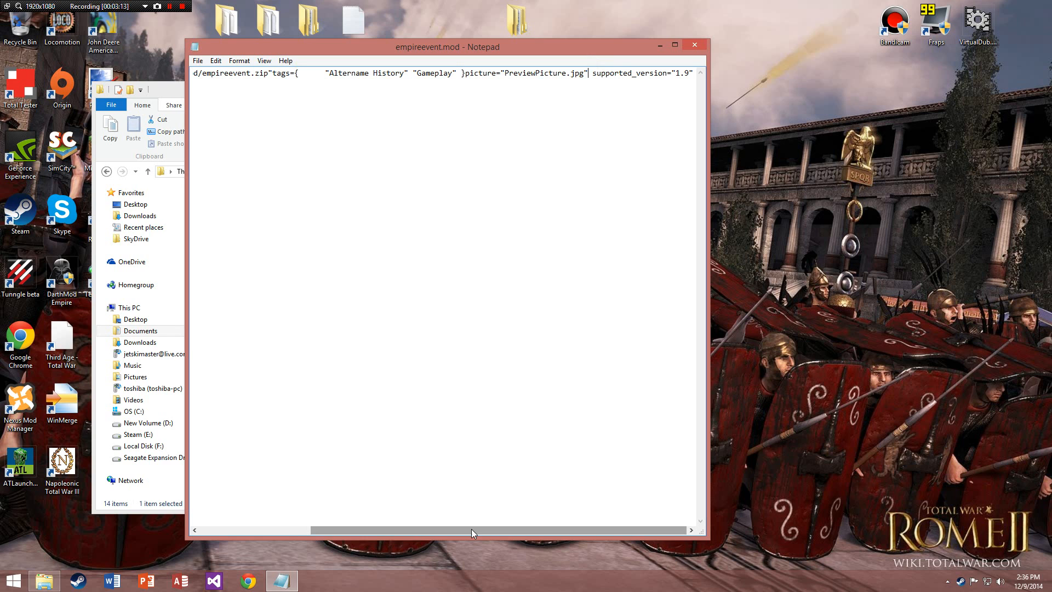
double_click(620, 72)
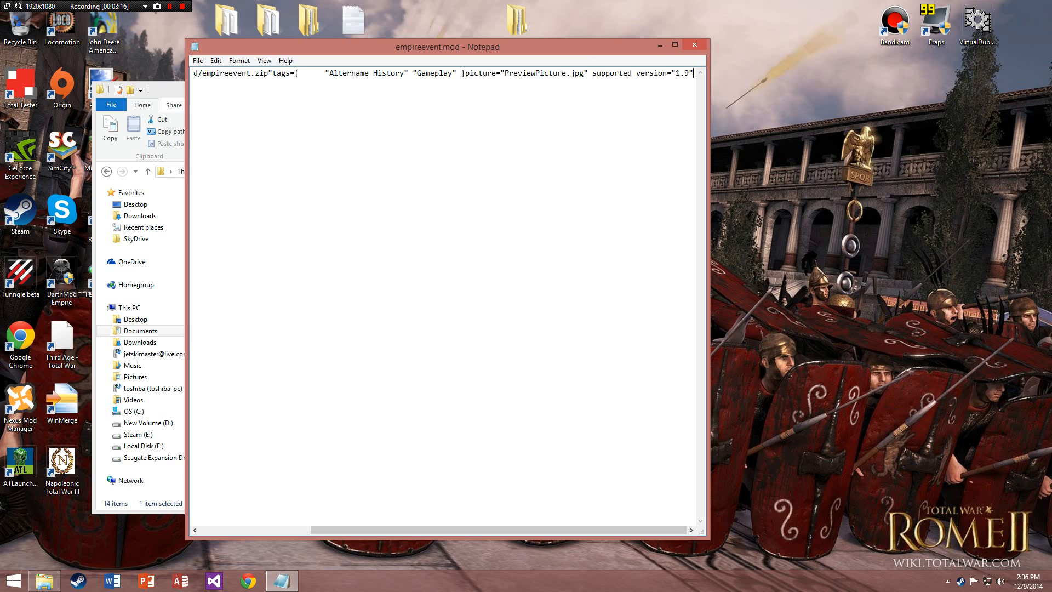
double_click(642, 73)
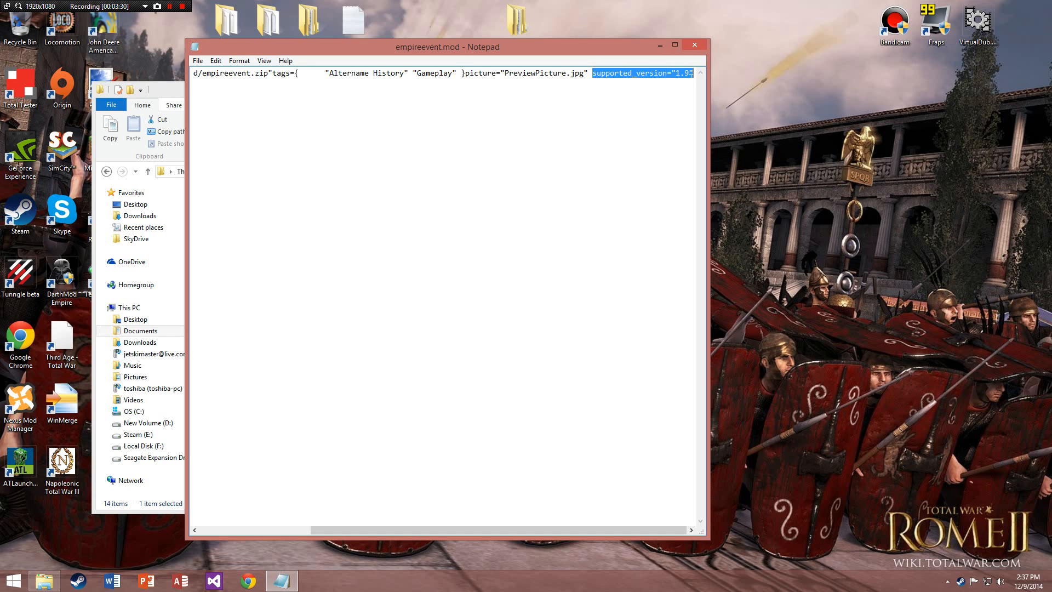
click(691, 72)
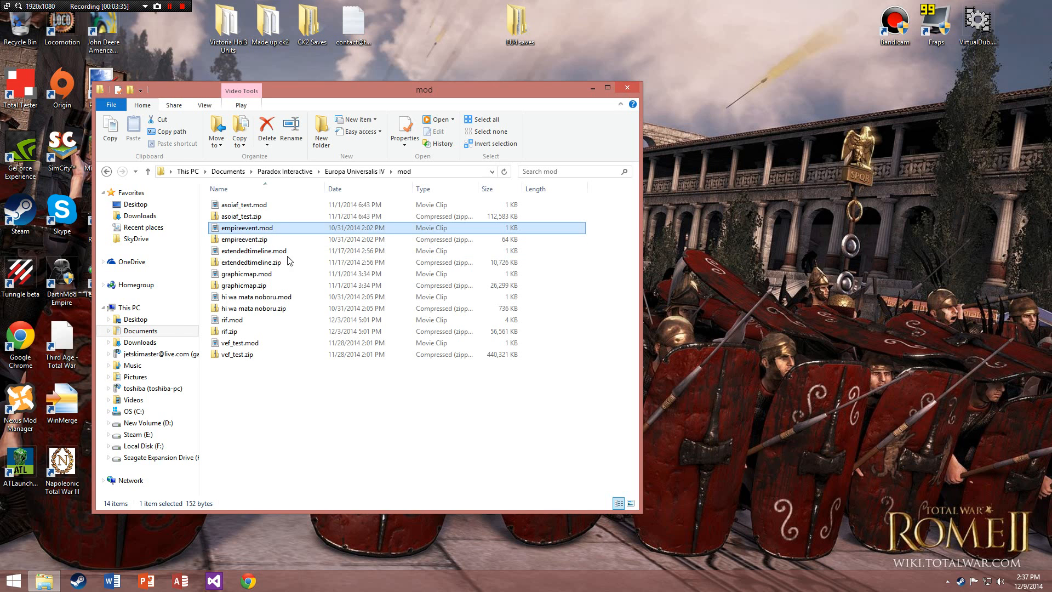
- Bring up the Open with program choices for extendedtimeline.mod
right_click(253, 250)
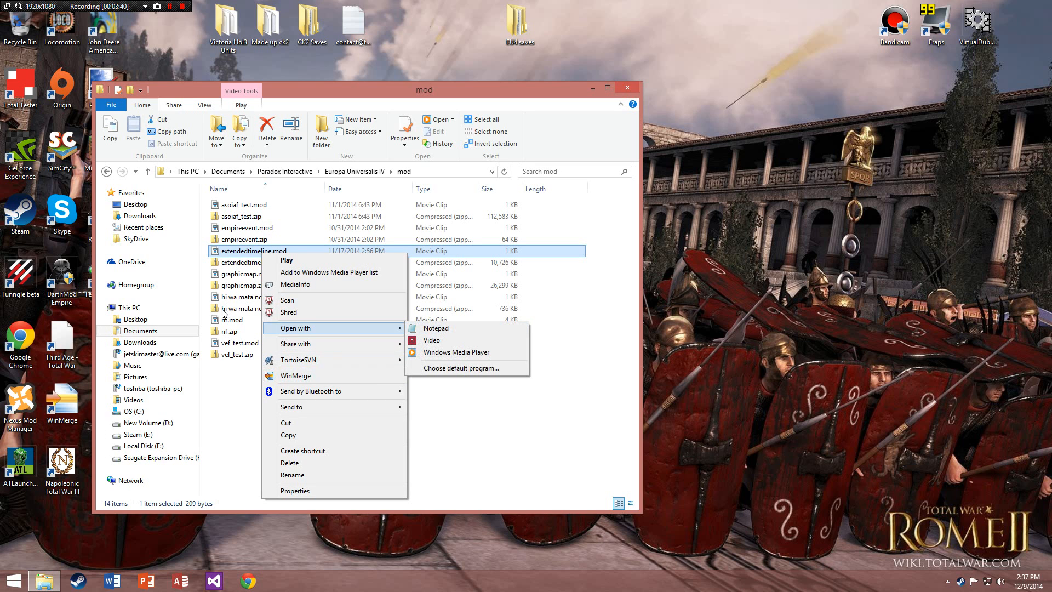
click(291, 474)
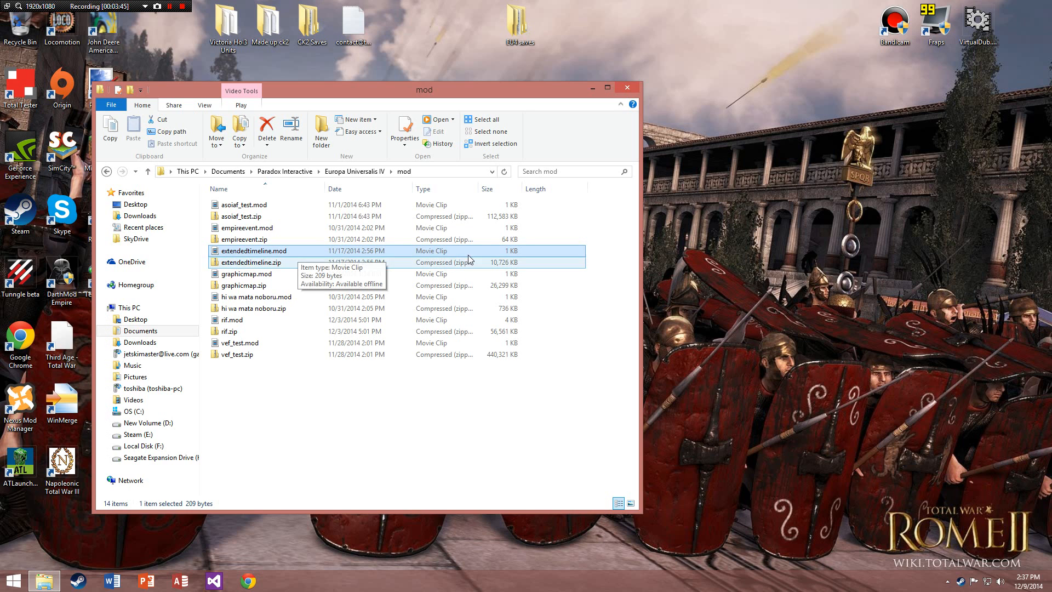
mouse_move(385, 256)
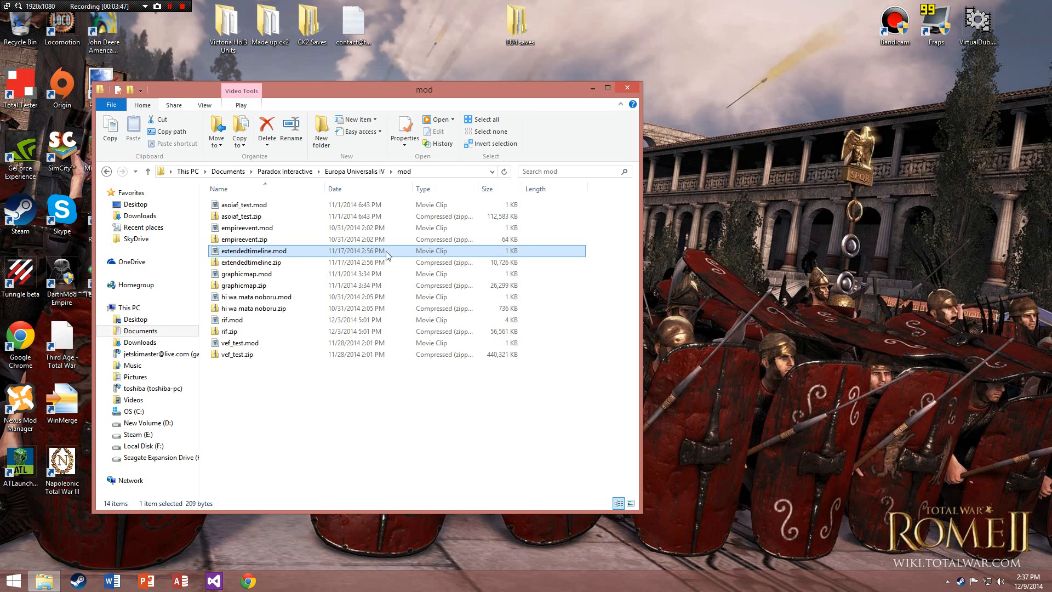
mouse_move(310, 253)
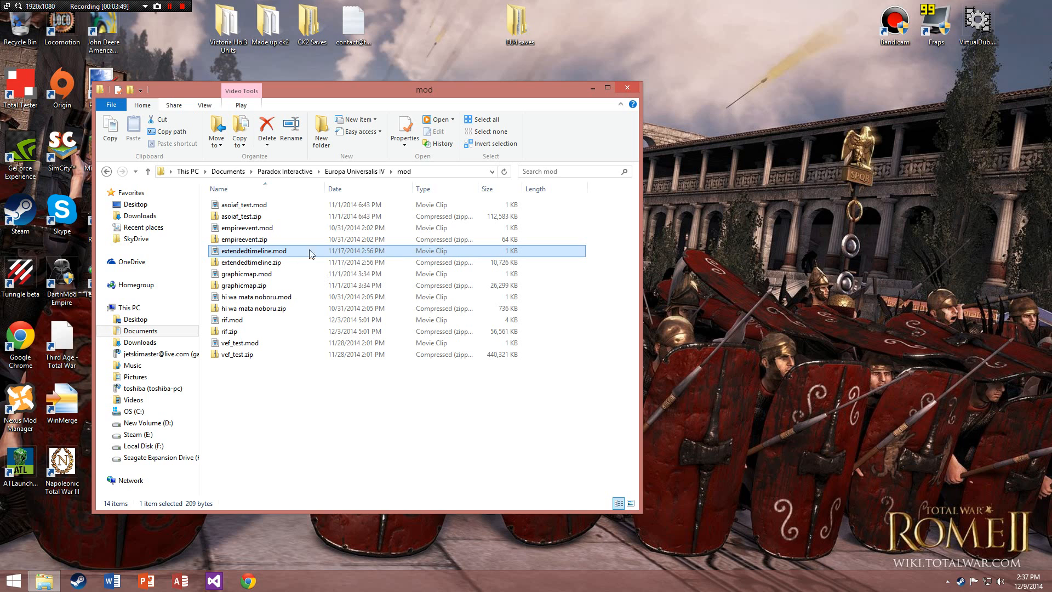
mouse_move(273, 255)
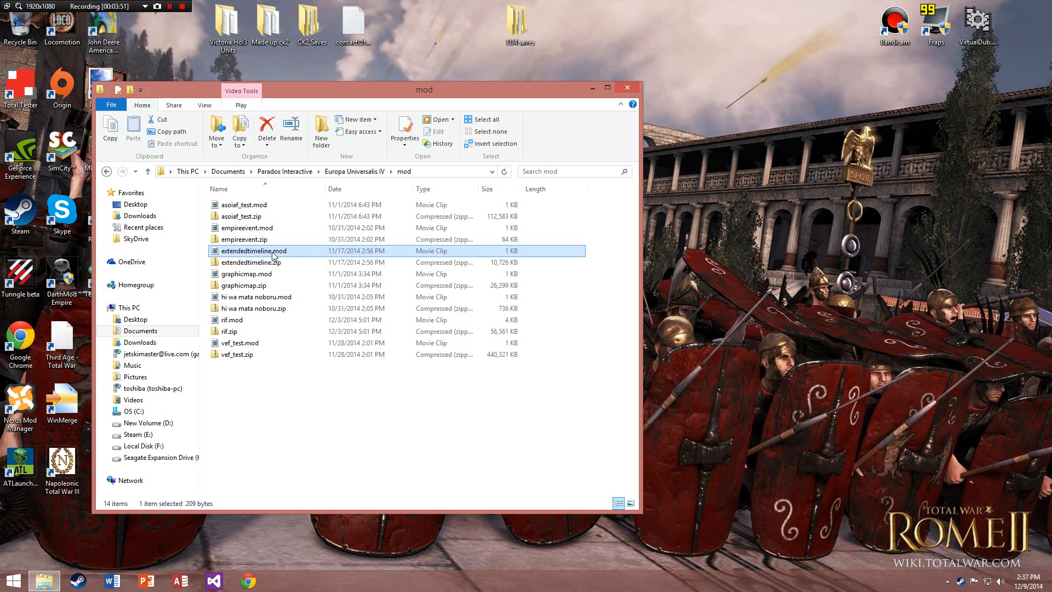
right_click(253, 250)
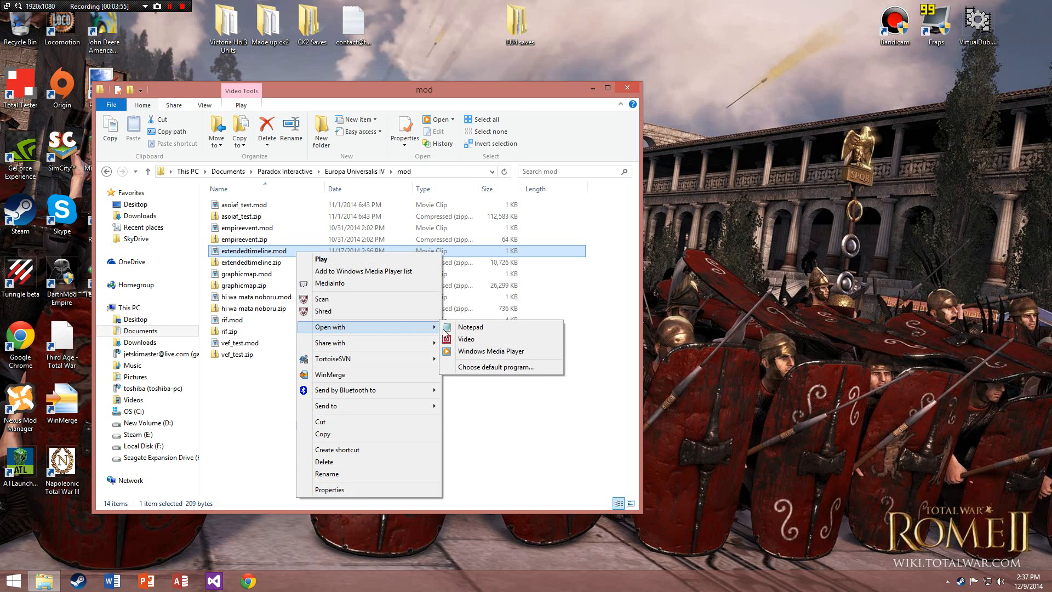
- Open extendedtimeline.mod in Notepad and scroll to its supported_version entry at the line end
click(470, 326)
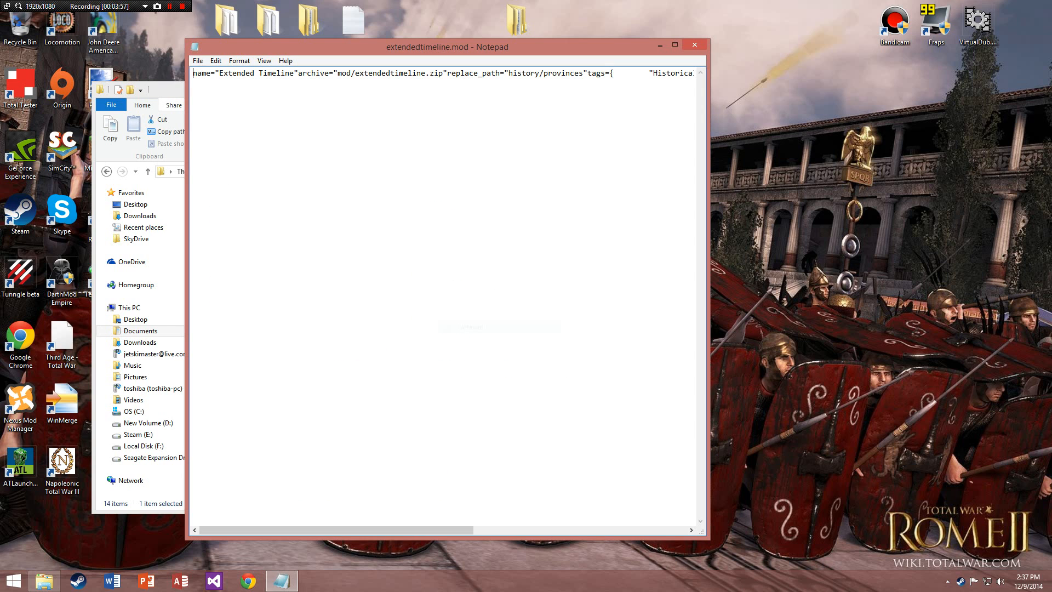
mouse_move(429, 572)
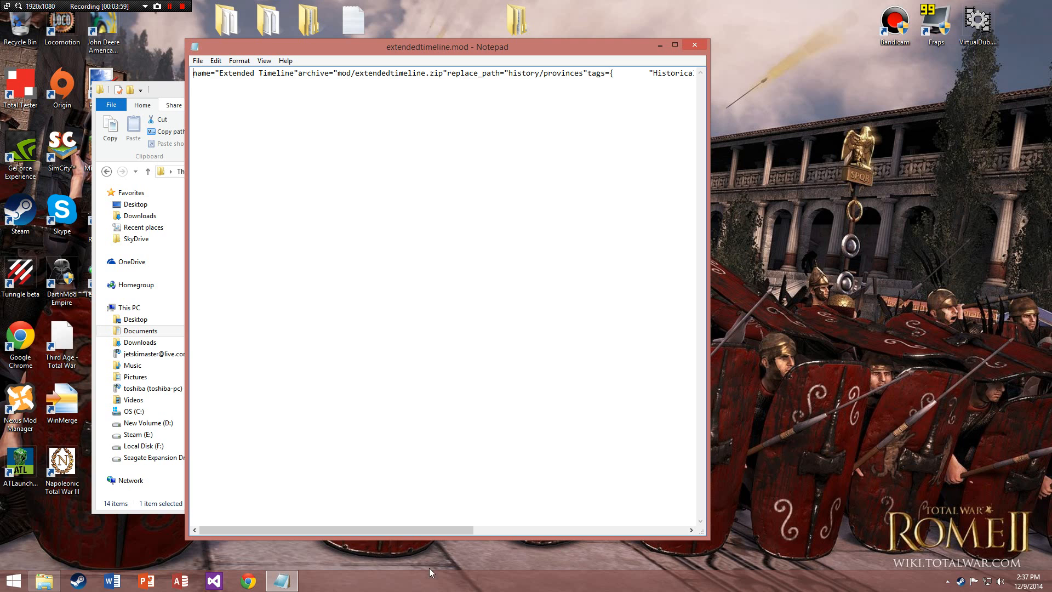
mouse_move(375, 546)
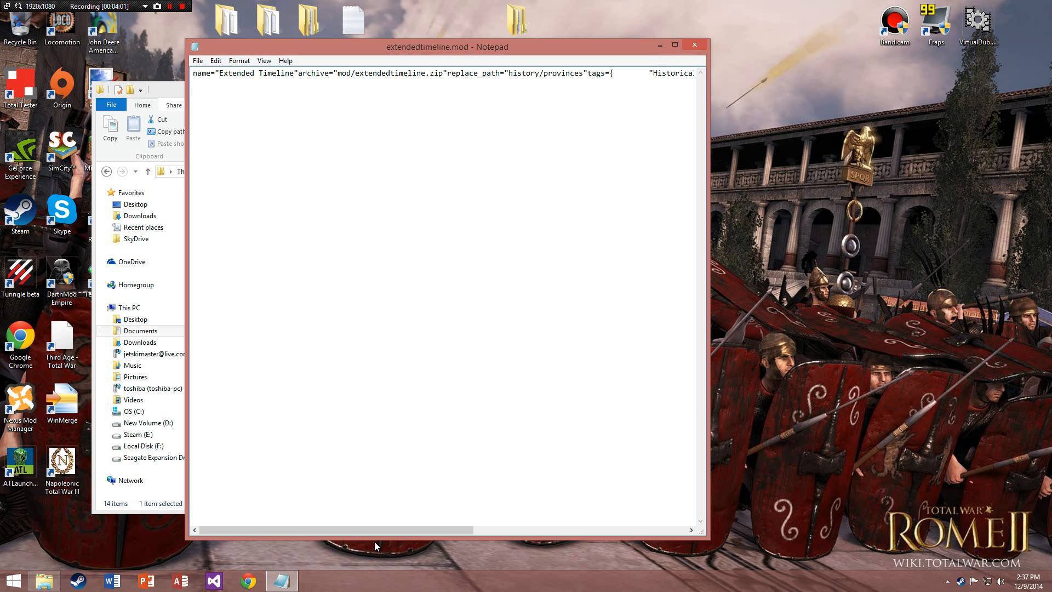
scroll(right, 3)
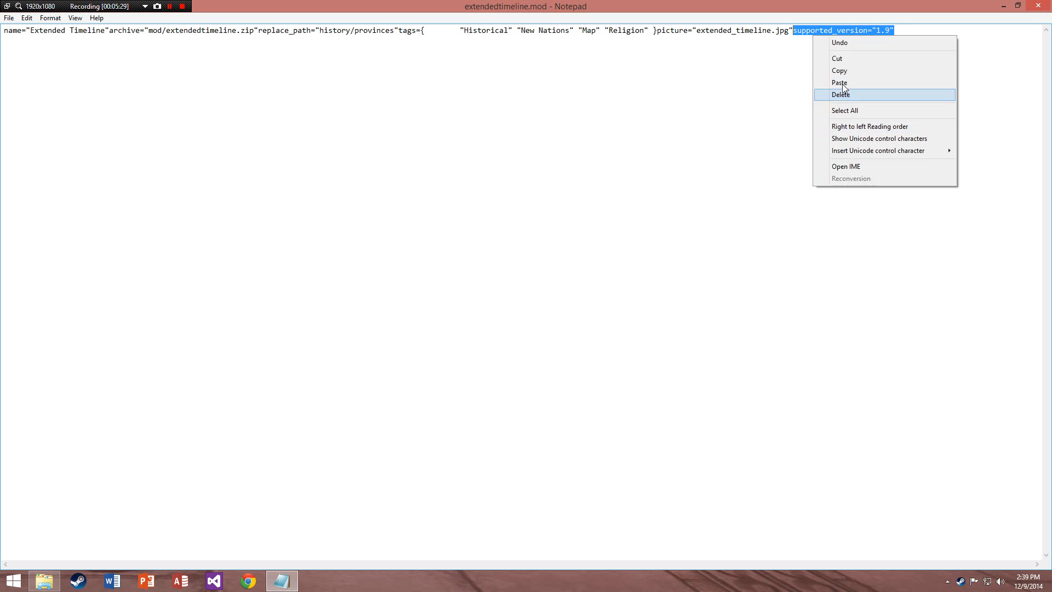
- Close Notepad after editing extendedtimeline.mod to supported_version="1.9"
click(9, 19)
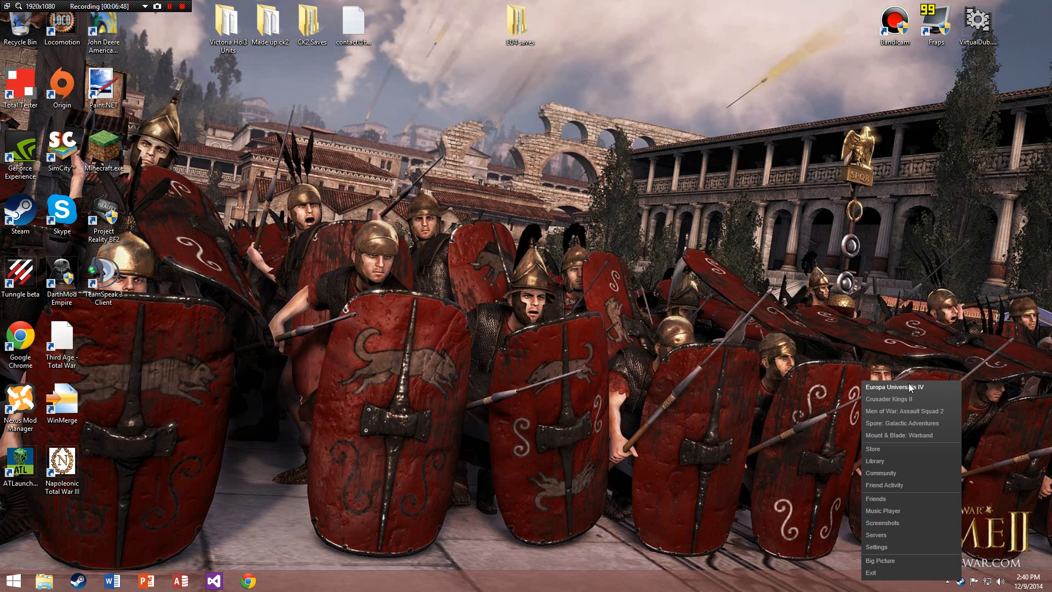
- Start Europa Universalis IV from the Steam tray menu and view the launcher's Mod list
click(895, 387)
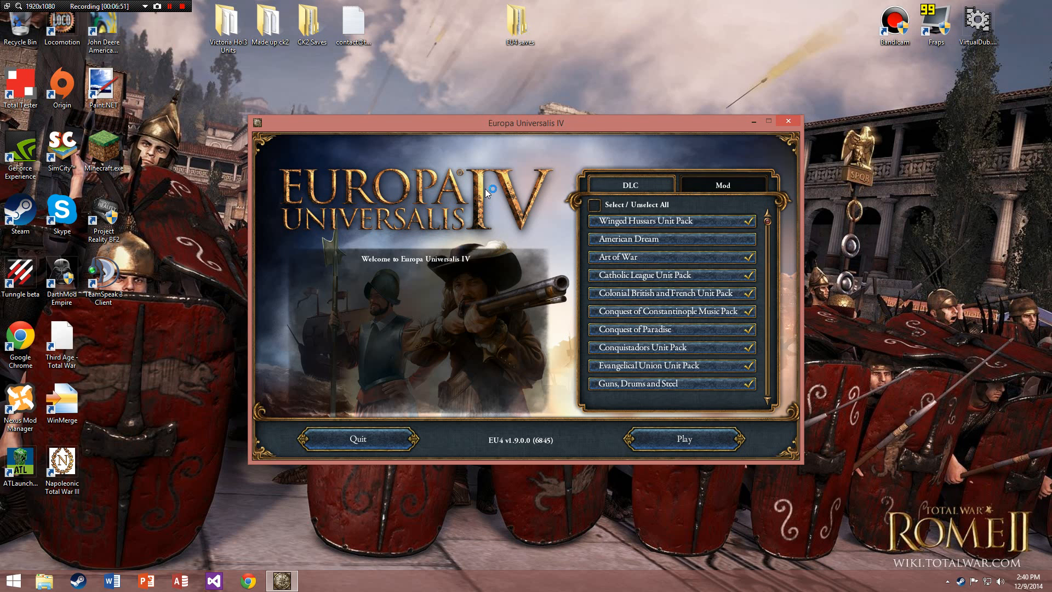
click(722, 184)
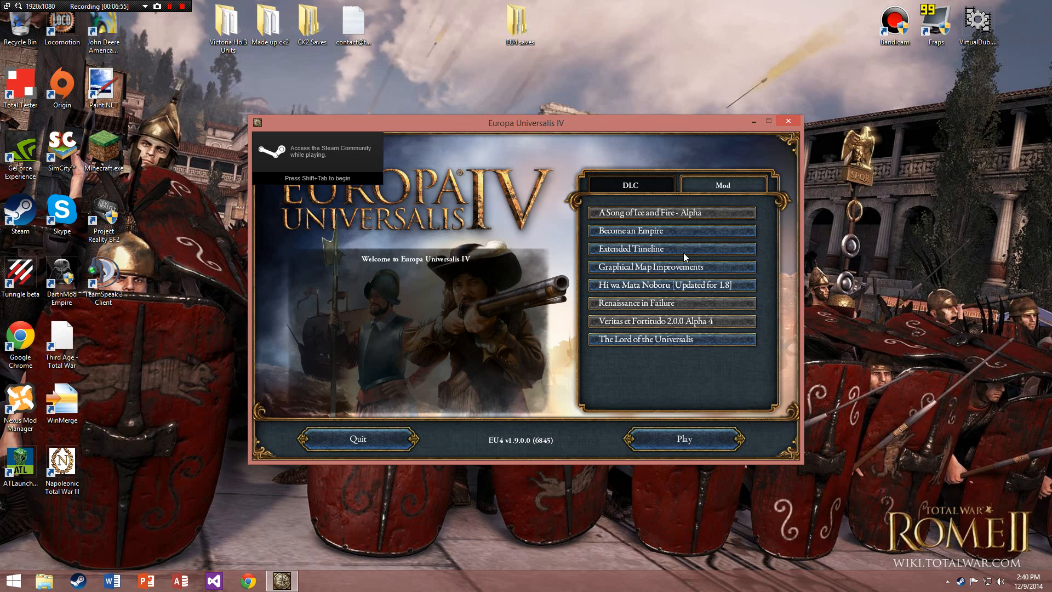
click(671, 248)
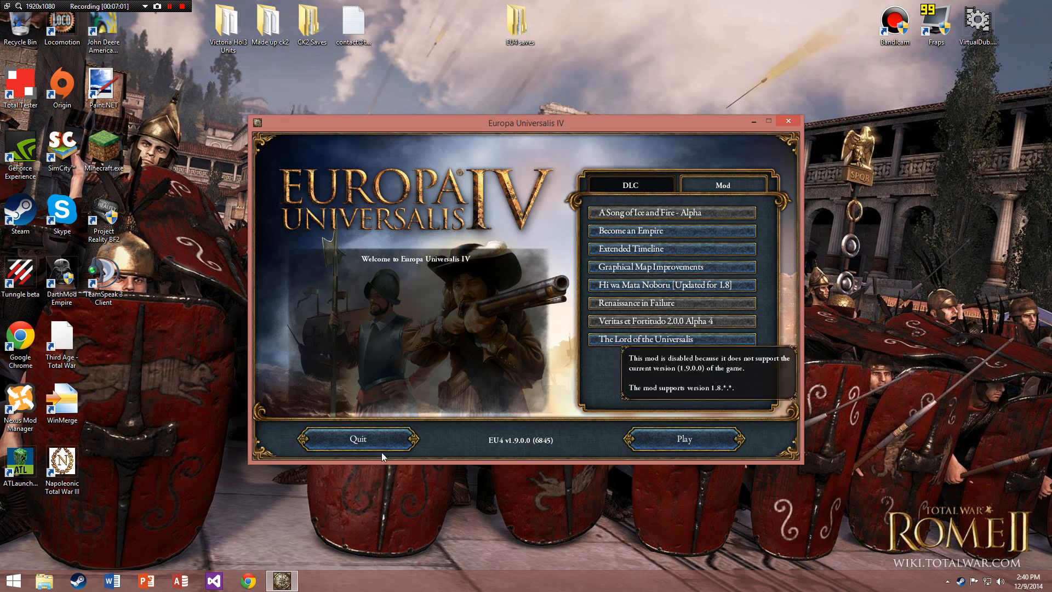
mouse_move(438, 363)
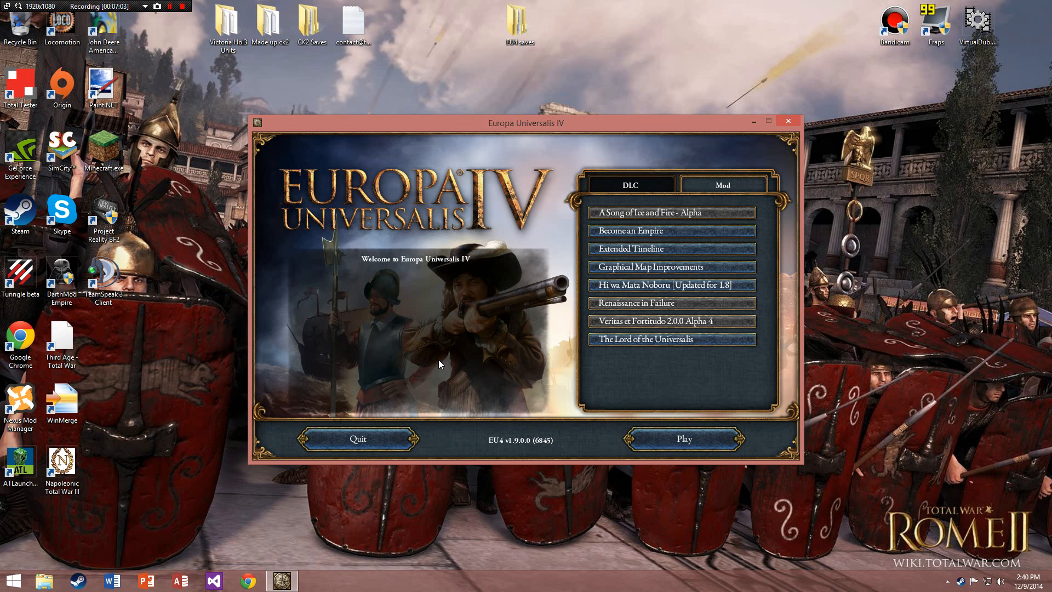